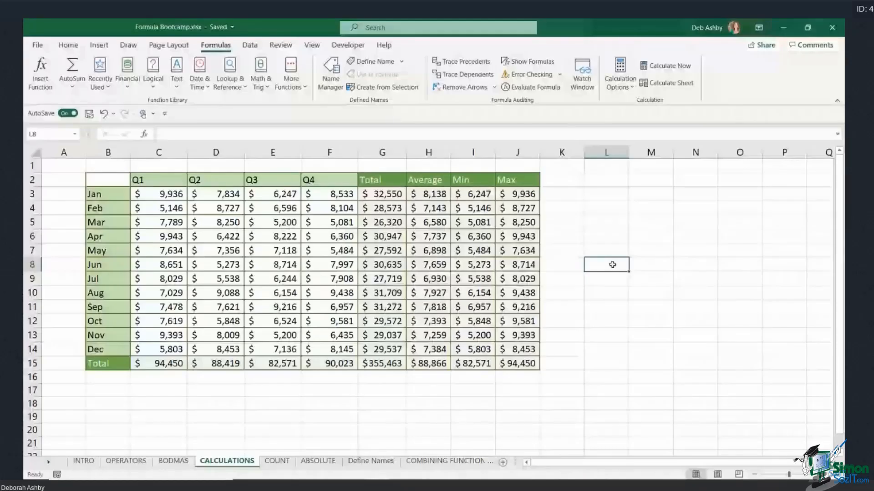
Open the COUNT sheet and look over the names and test scores beside the COUNT and COUNTA labels.
left_click(276, 460)
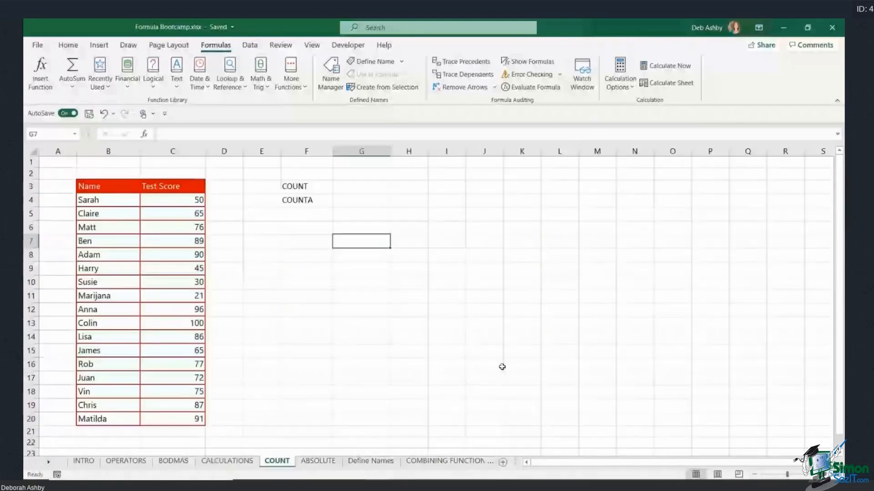
left_click(484, 241)
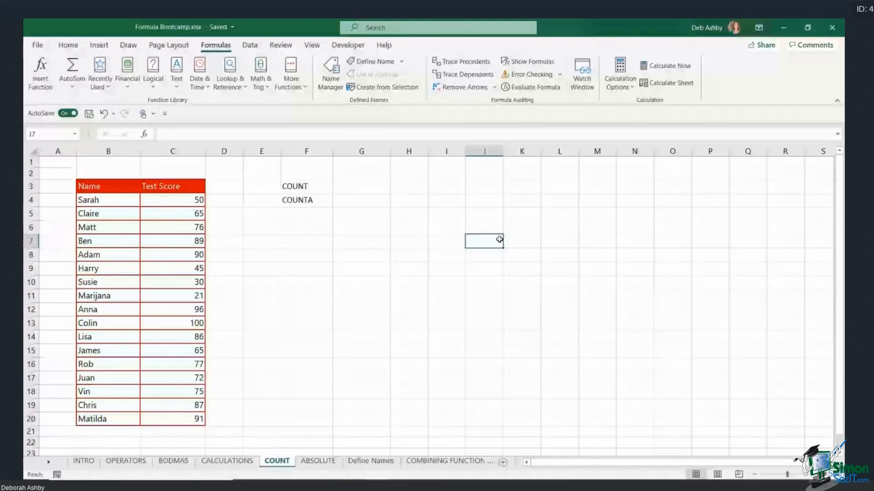
mouse_move(385, 266)
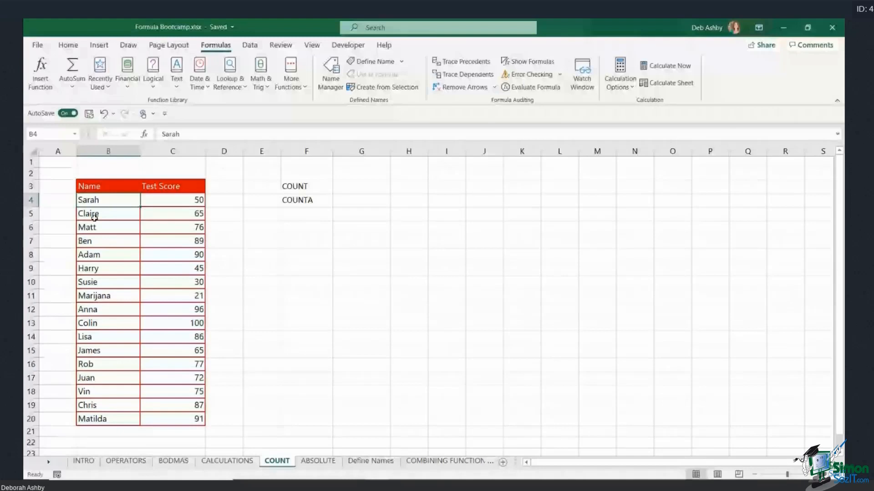
mouse_move(265, 353)
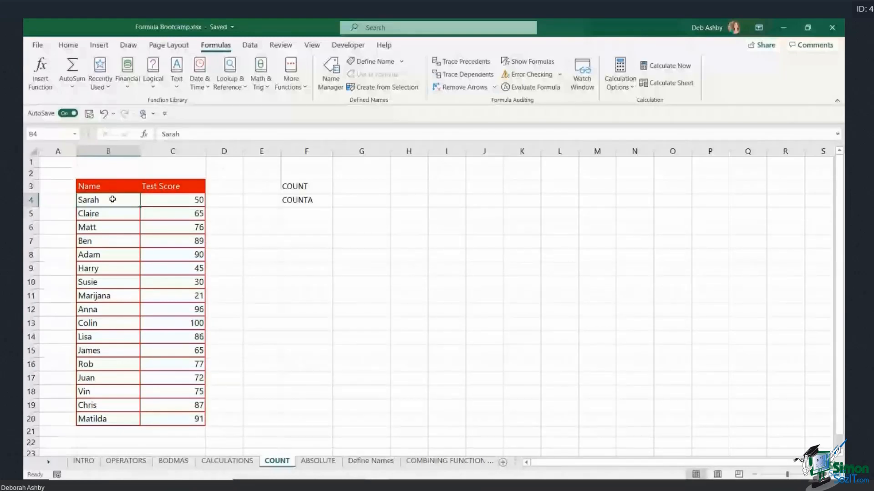
left_click_drag(109, 199, 108, 350)
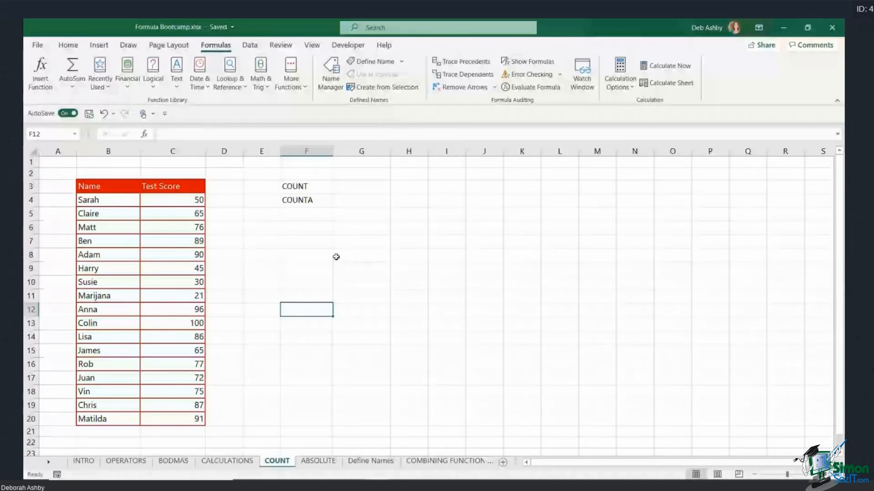
left_click(306, 186)
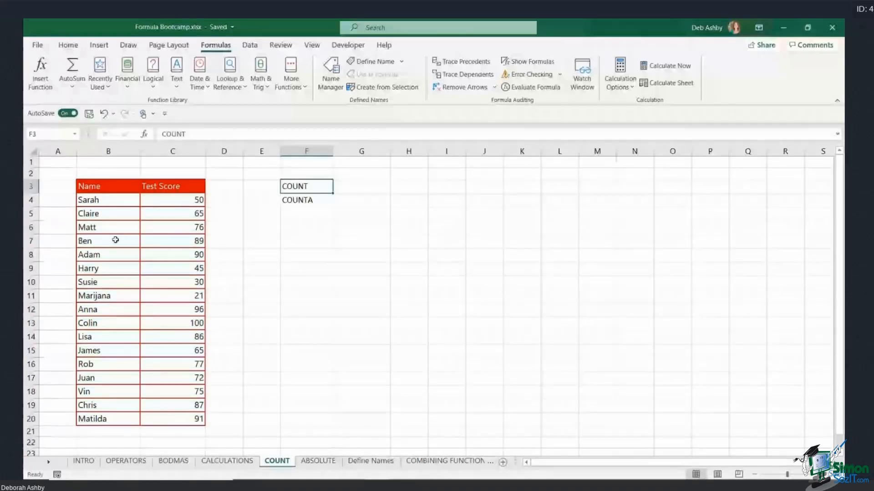
left_click(306, 309)
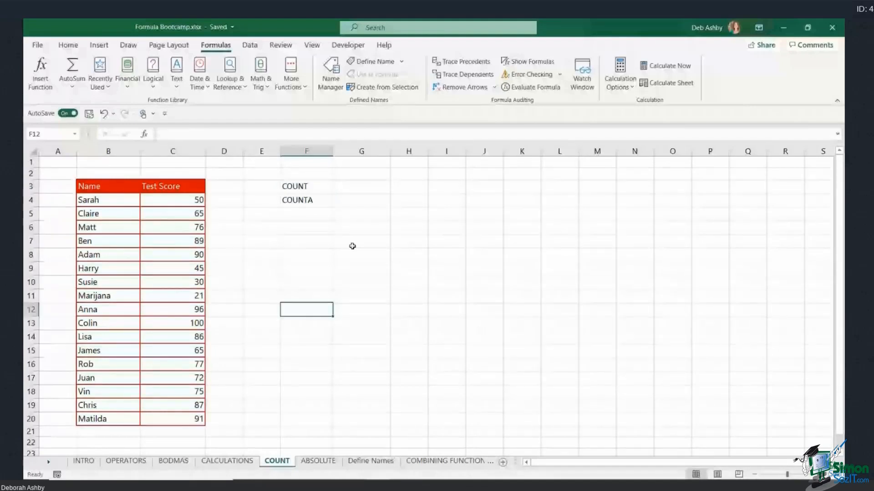
Enter =COUNT(B4:B20) in G3 over the names, which returns 0.
left_click(361, 186)
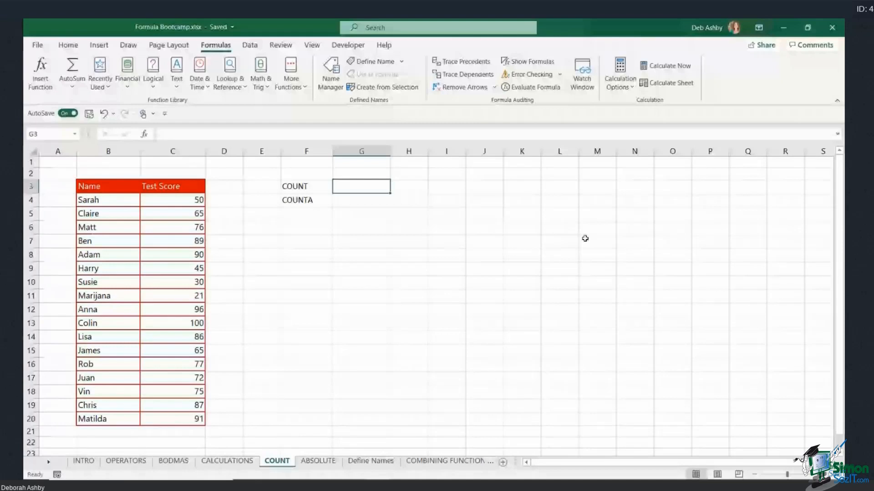
type("=")
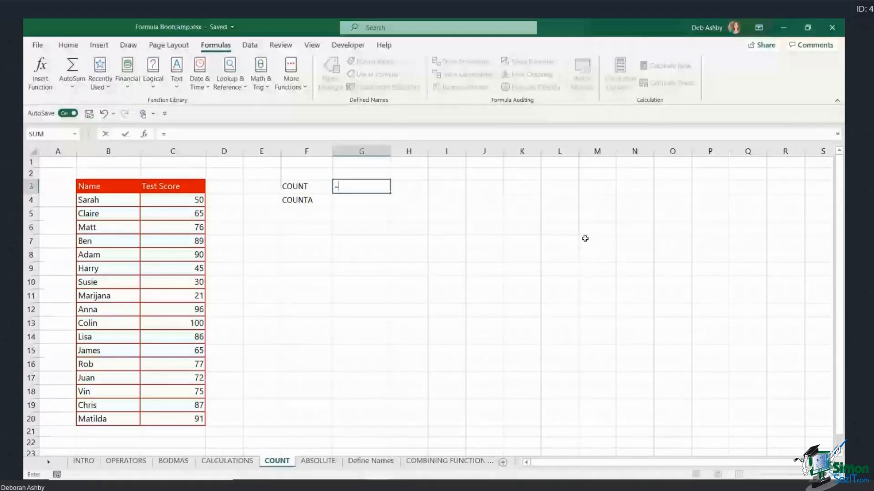
type("COUNT")
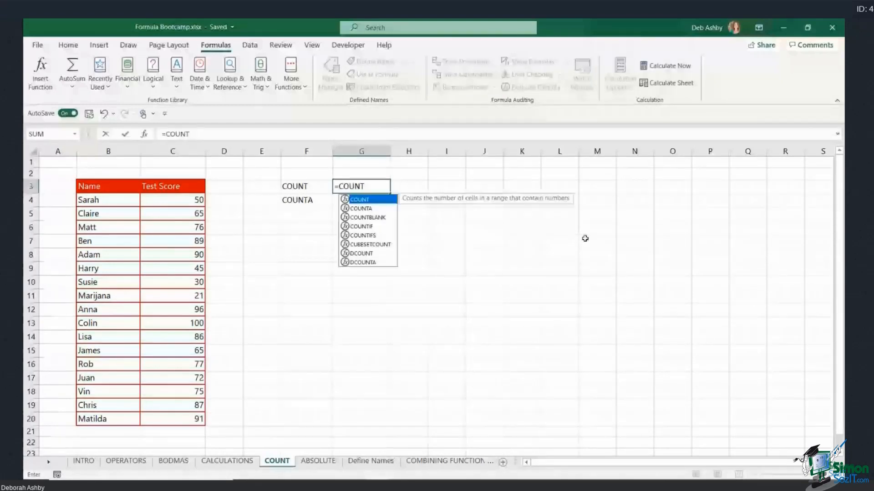
type("(B4:B20")
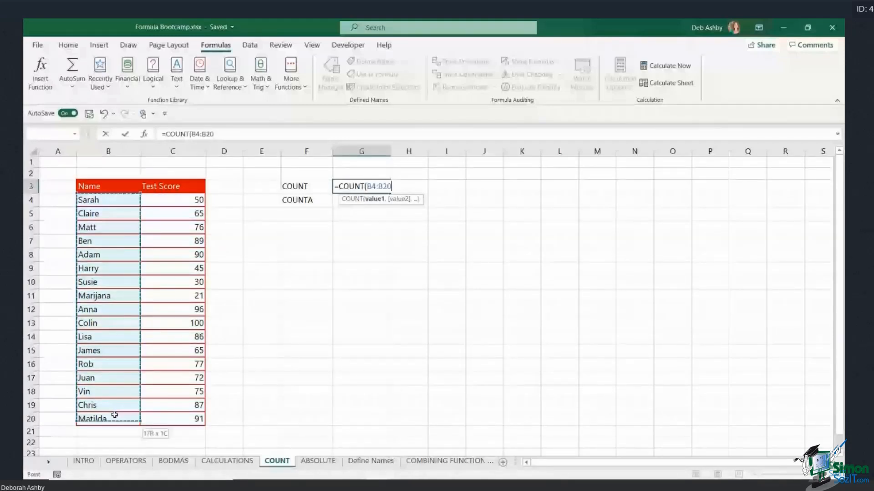
key("Enter")
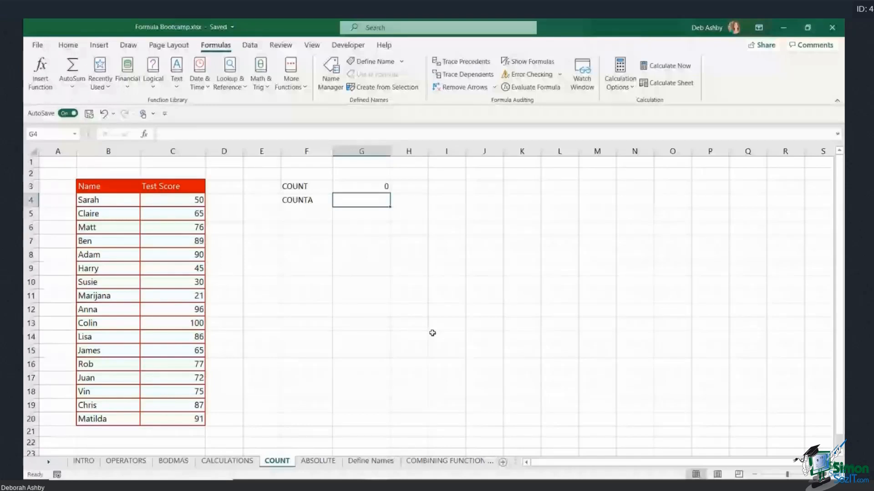
Enter =COUNTA(B4:B20) in G4, returning 17, and compare it with G3's COUNT formula.
type("=")
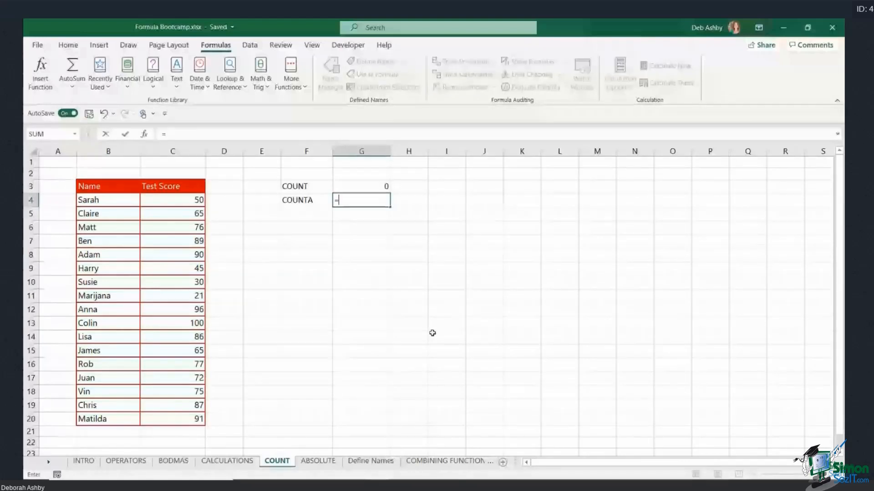
type("C")
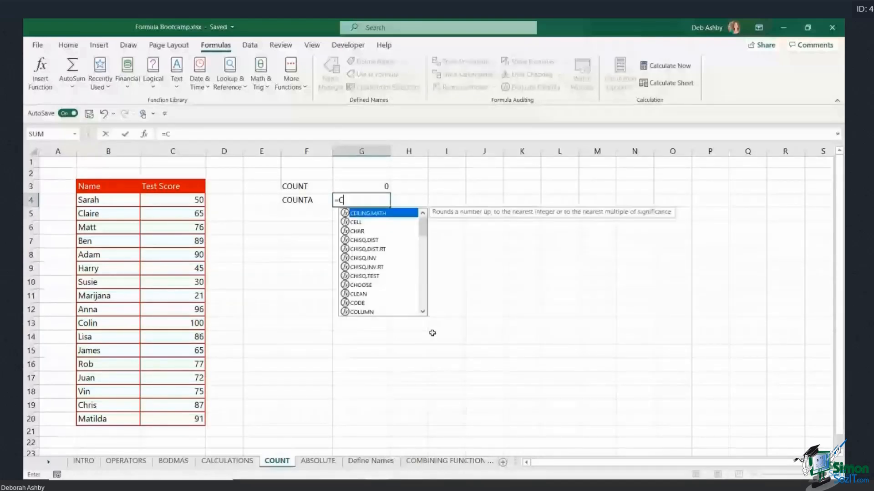
type("OUNTA(")
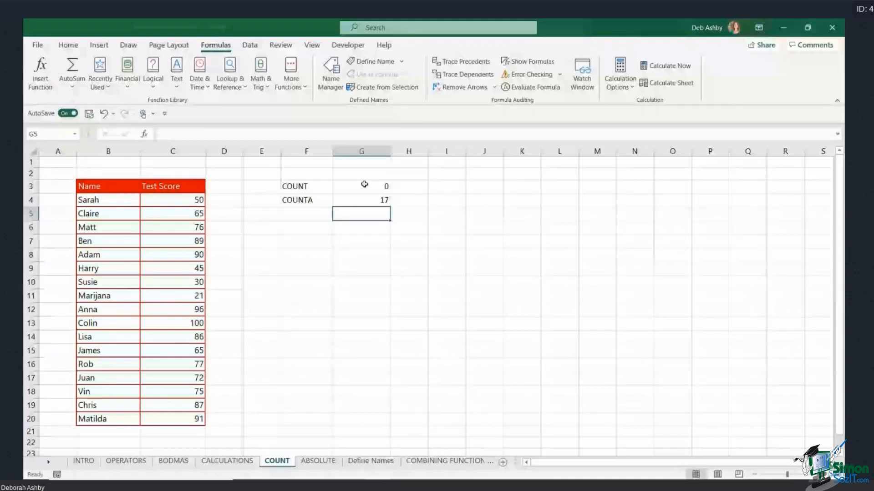
left_click(361, 186)
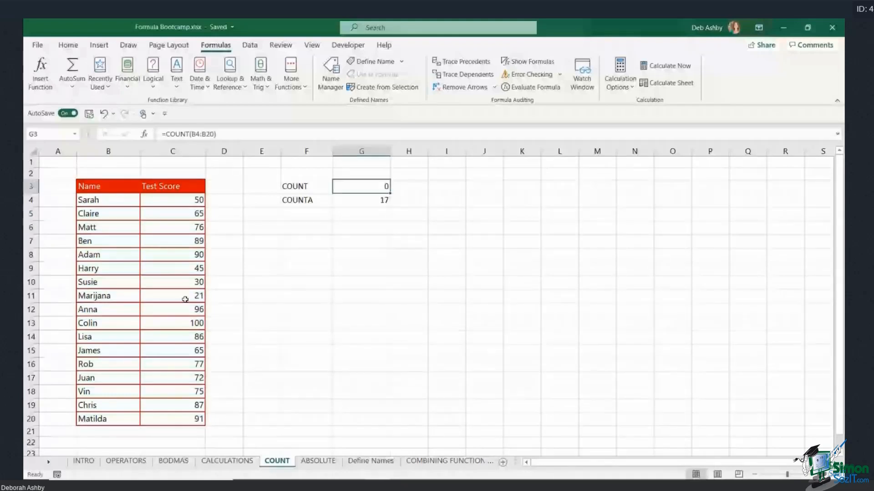
mouse_move(177, 358)
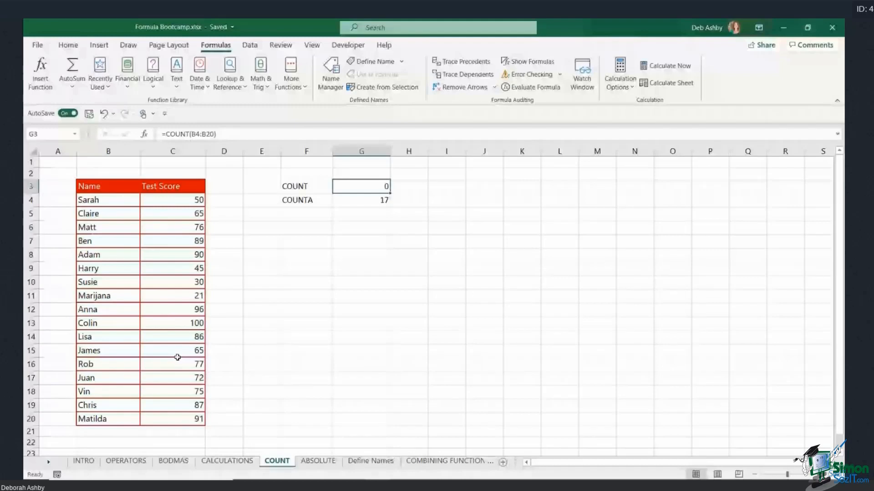
mouse_move(378, 186)
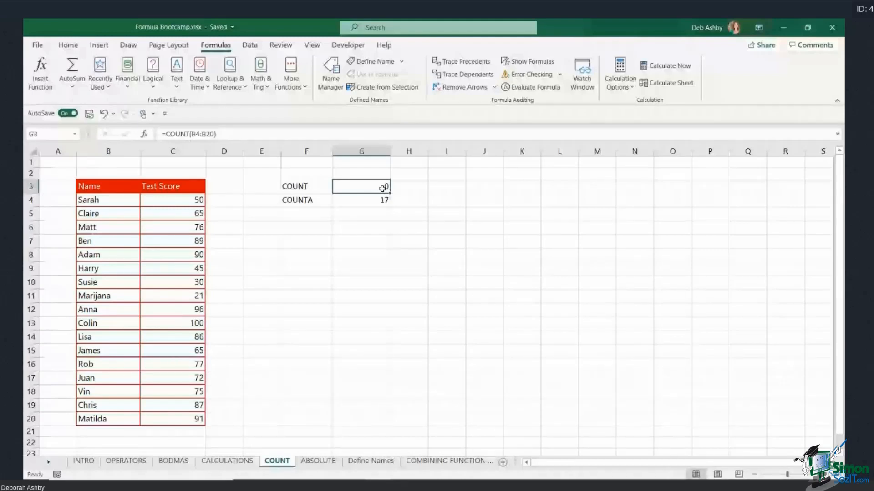
left_click(360, 200)
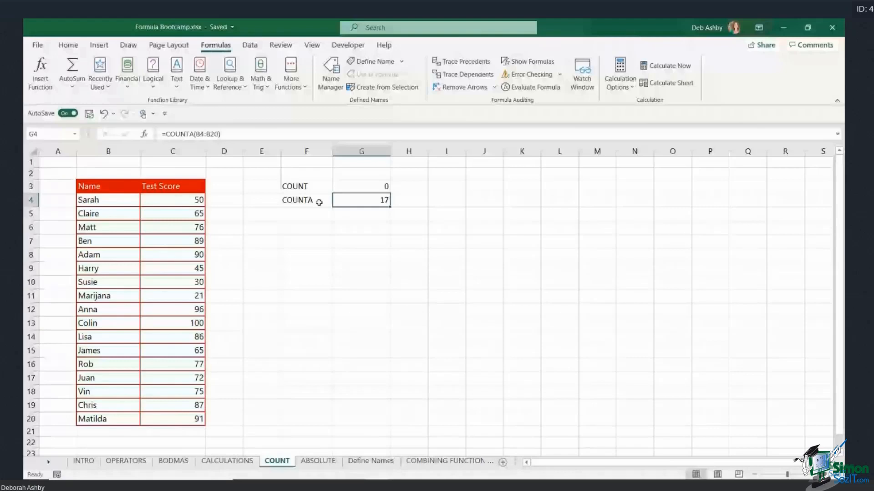
Rewrite G3 as =COUNT(C4:C20) over the test scores, now returning 17.
type("=COUNT")
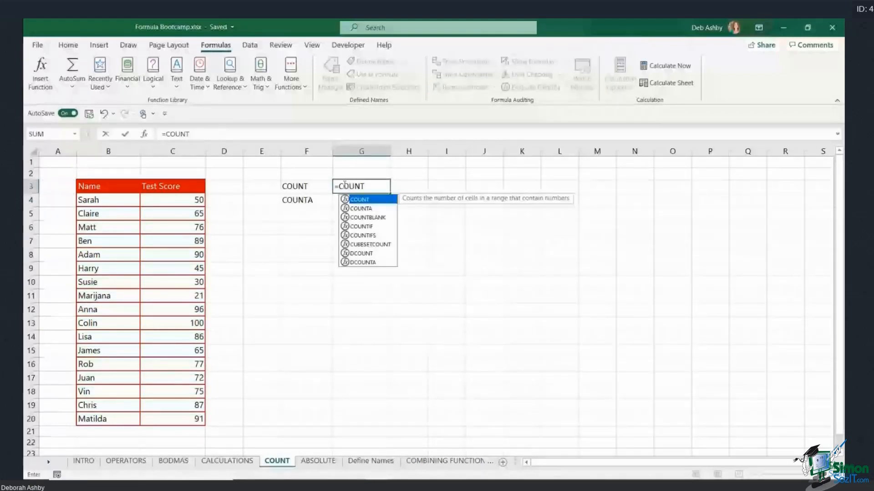
left_click_drag(172, 200, 172, 419)
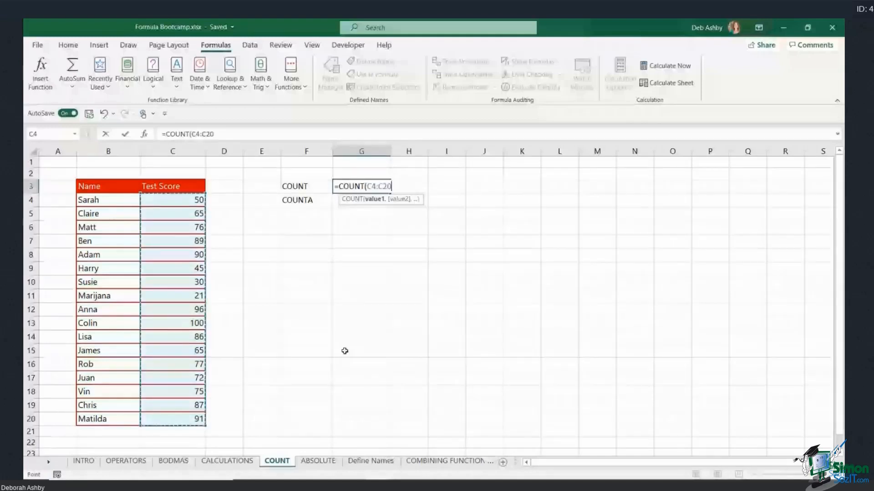
mouse_move(389, 331)
type("=COUNTA(B4:B20)")
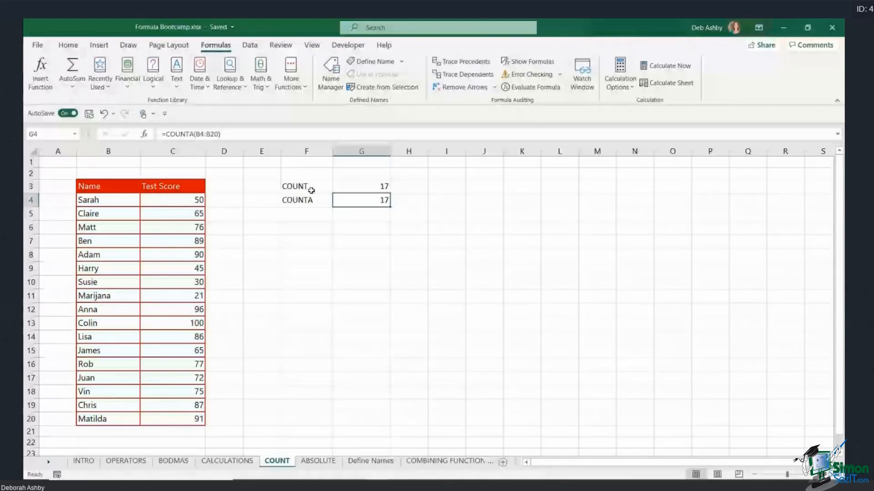
left_click(408, 240)
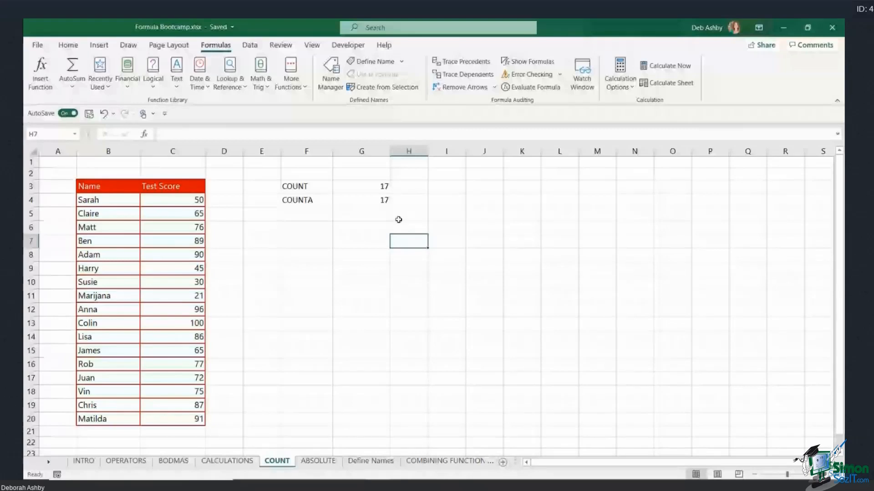
mouse_move(403, 217)
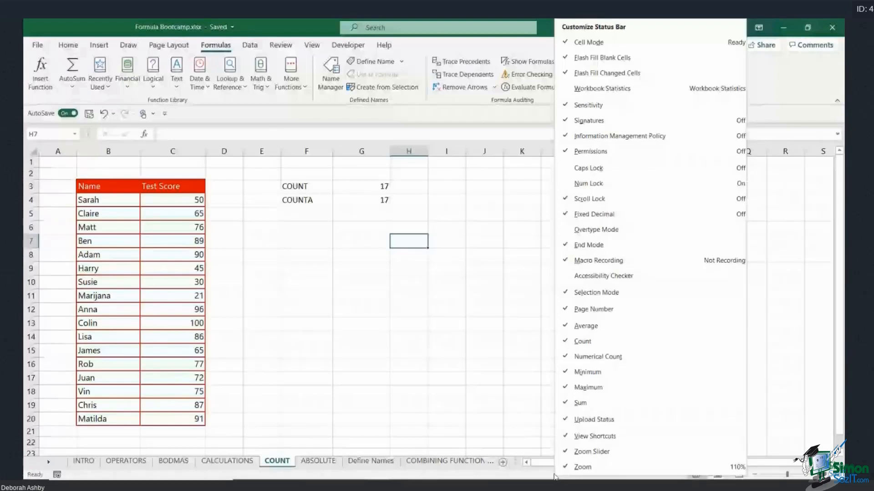
mouse_move(652, 194)
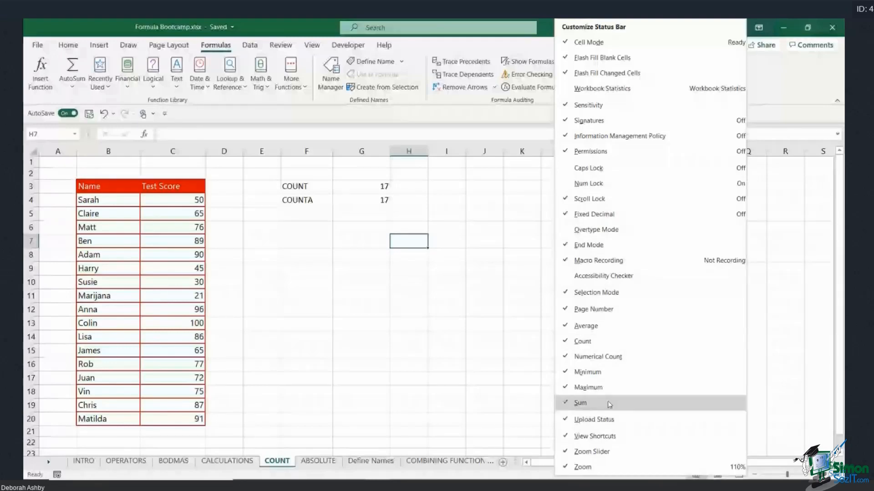
mouse_move(587, 345)
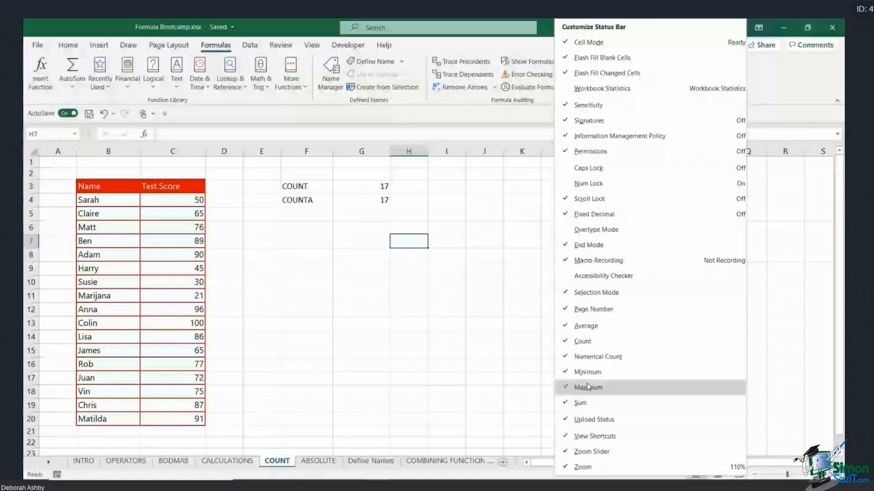
mouse_move(584, 341)
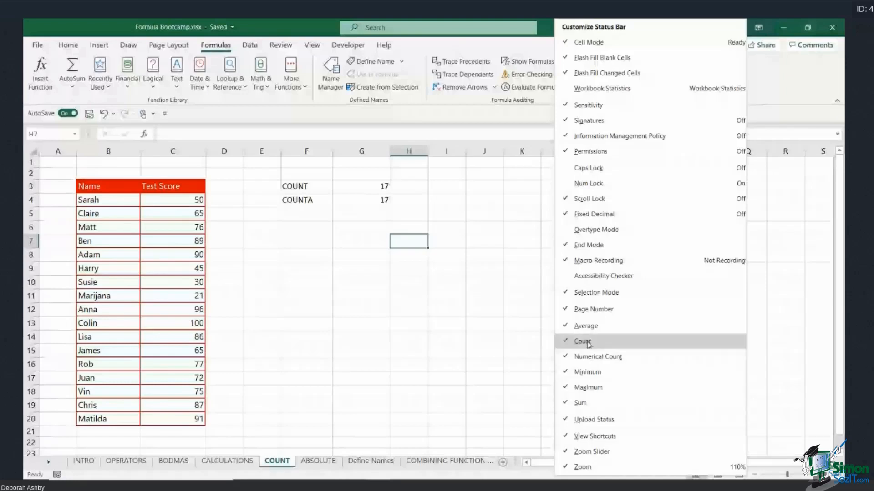
mouse_move(593, 373)
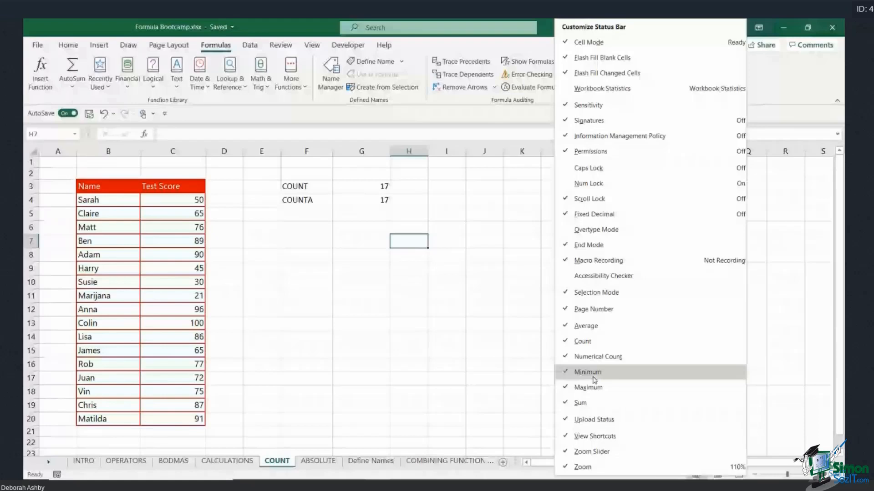
mouse_move(601, 342)
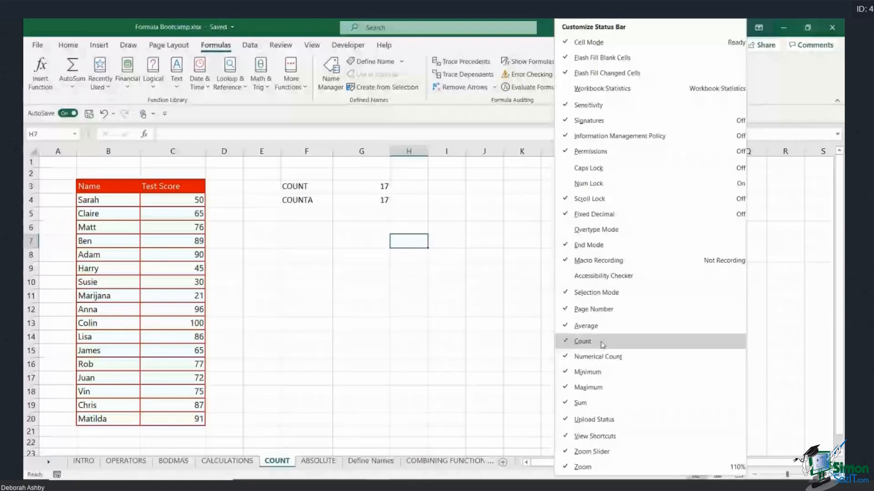
mouse_move(596, 391)
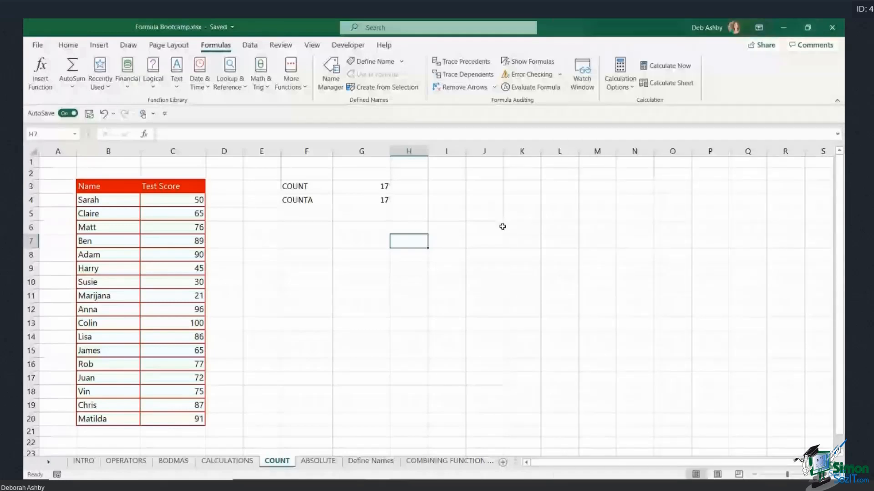
left_click(484, 226)
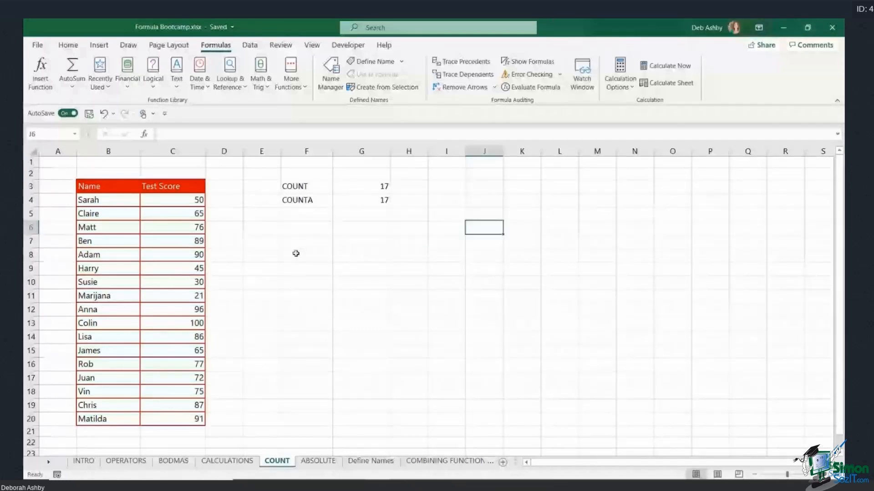
left_click_drag(172, 199, 172, 419)
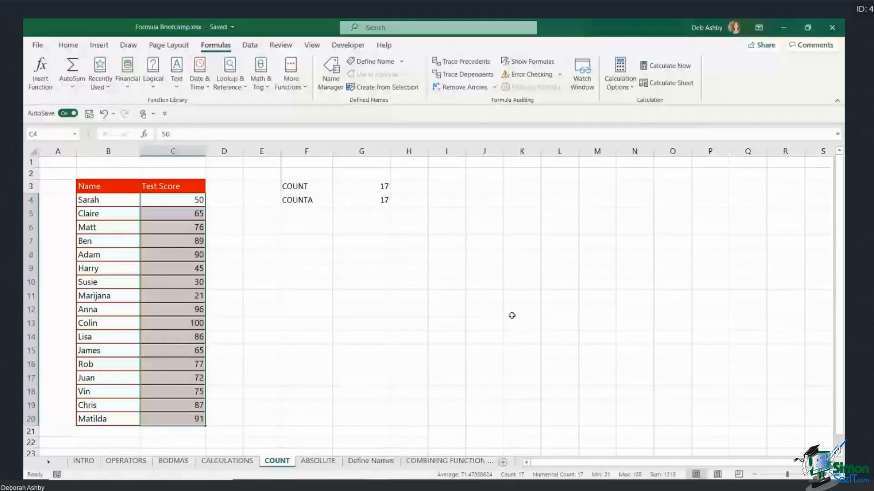
mouse_move(540, 306)
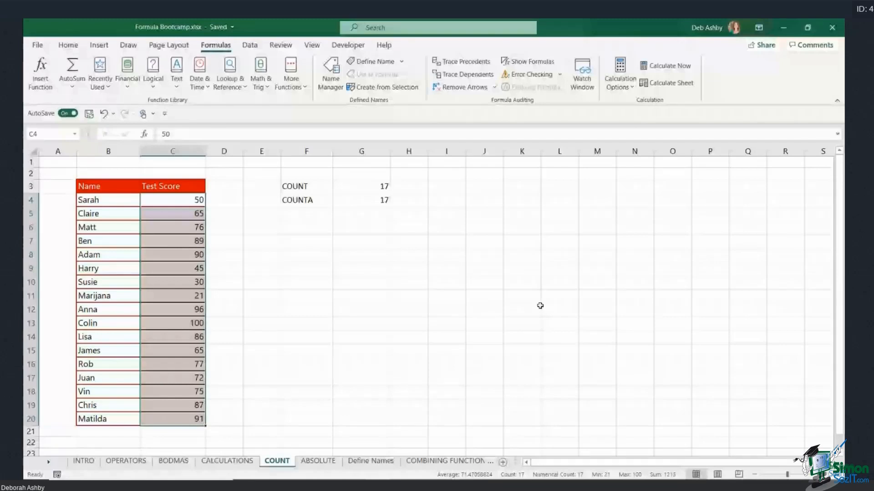
mouse_move(374, 264)
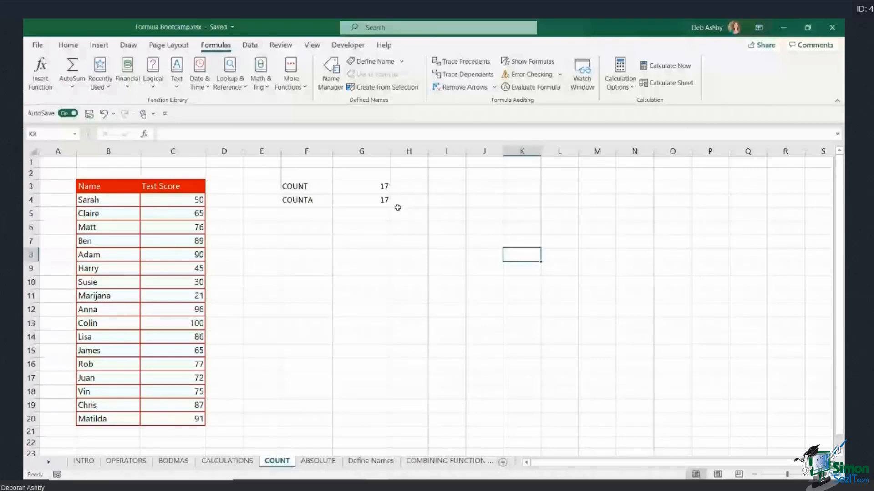
left_click(408, 213)
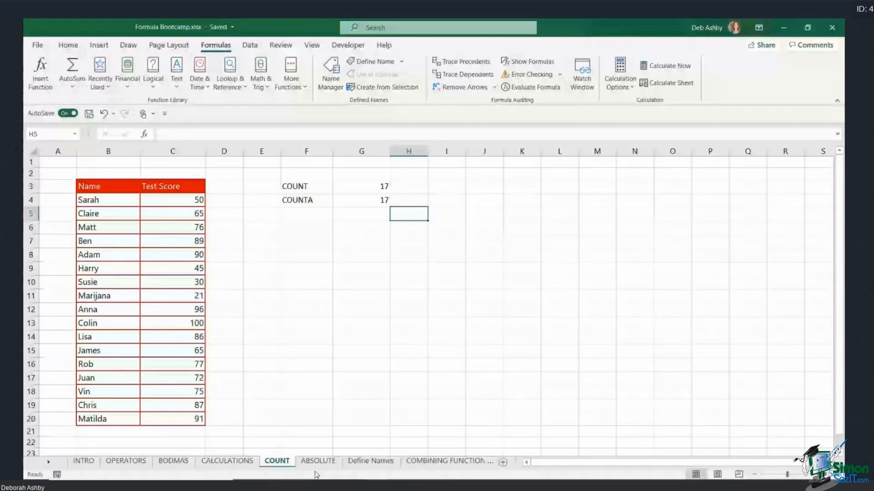
Open the ABSOLUTE sheet and highlight the Employee Name and Years columns.
left_click(318, 461)
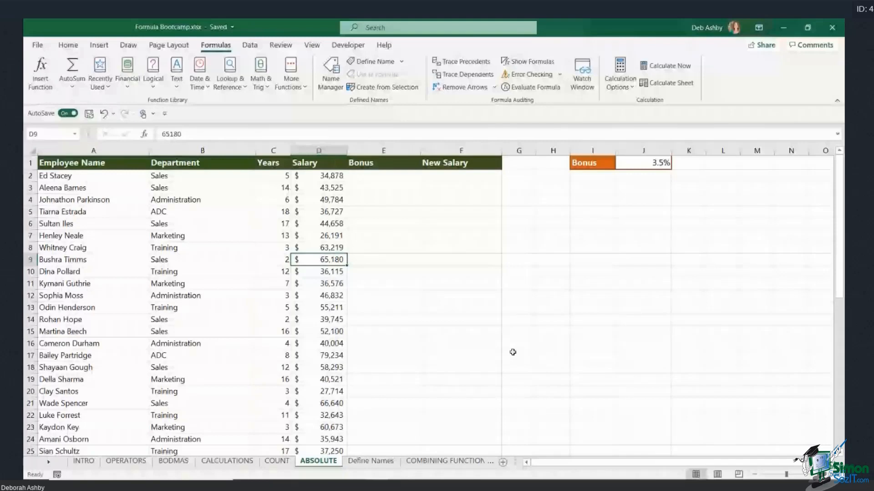
mouse_move(477, 296)
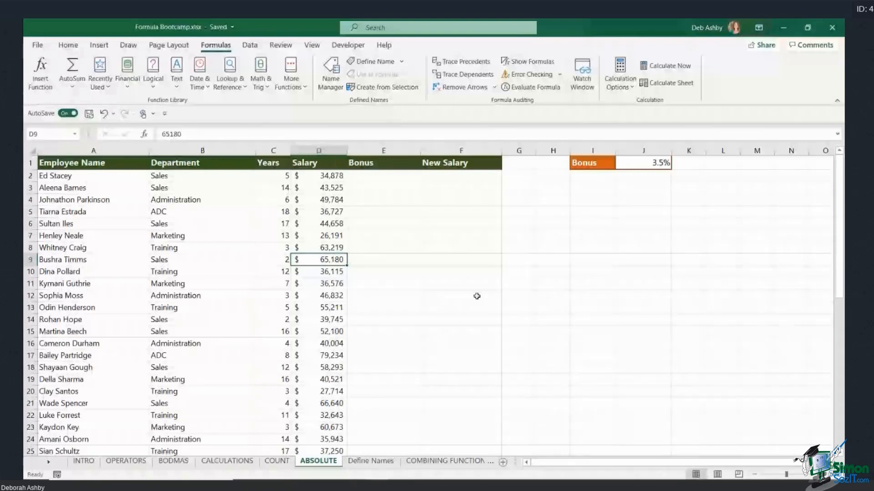
left_click(460, 212)
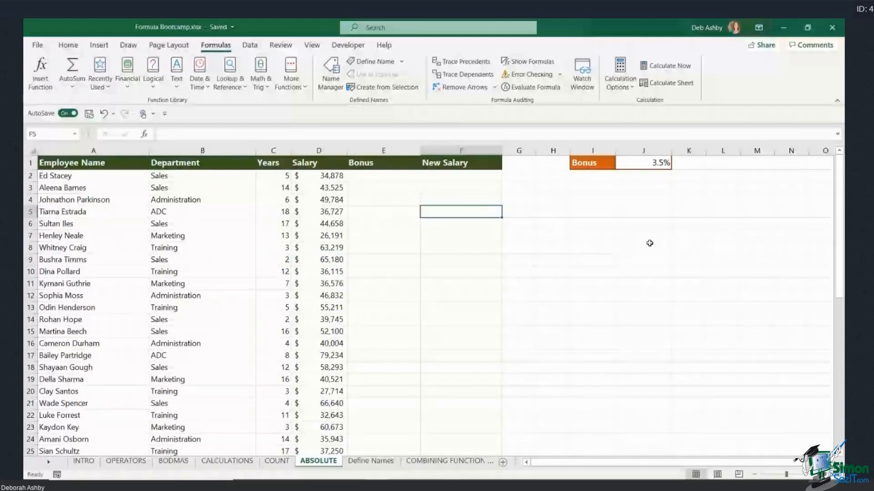
left_click(643, 236)
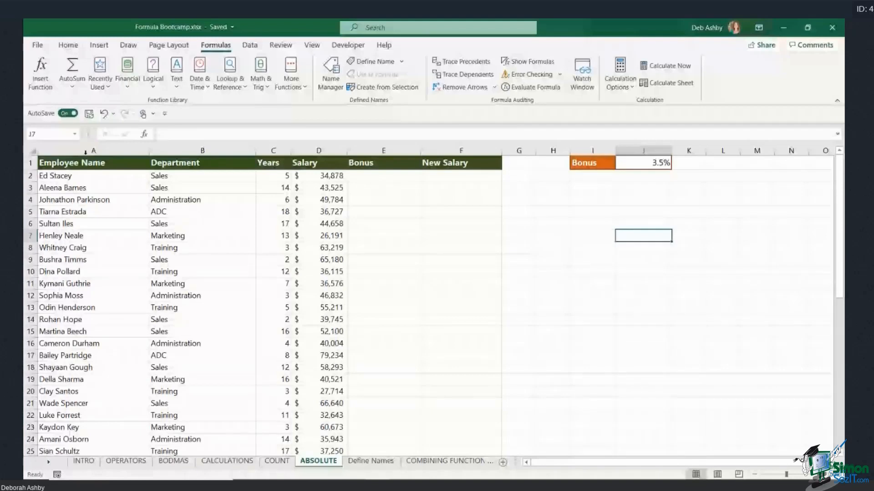
left_click(94, 150)
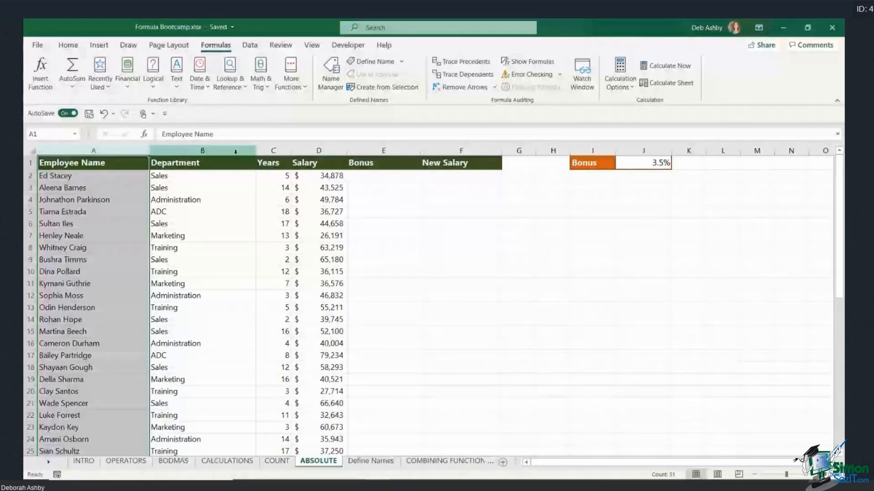
left_click(273, 150)
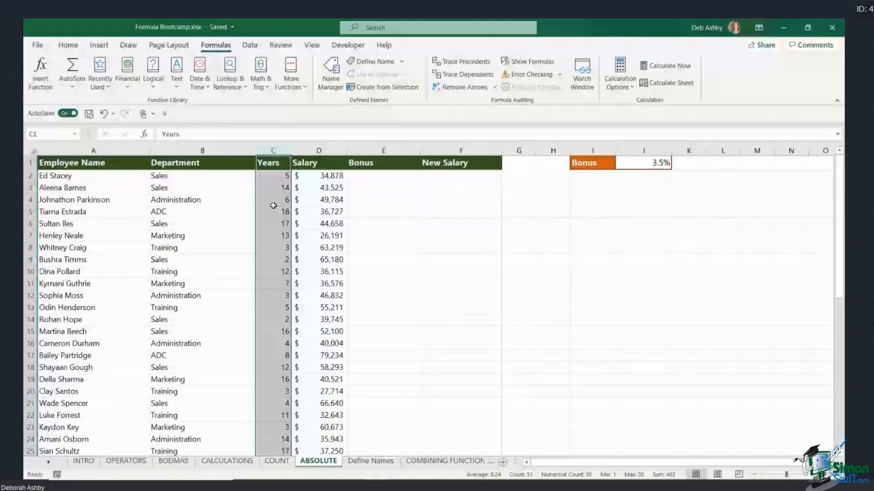
left_click(383, 176)
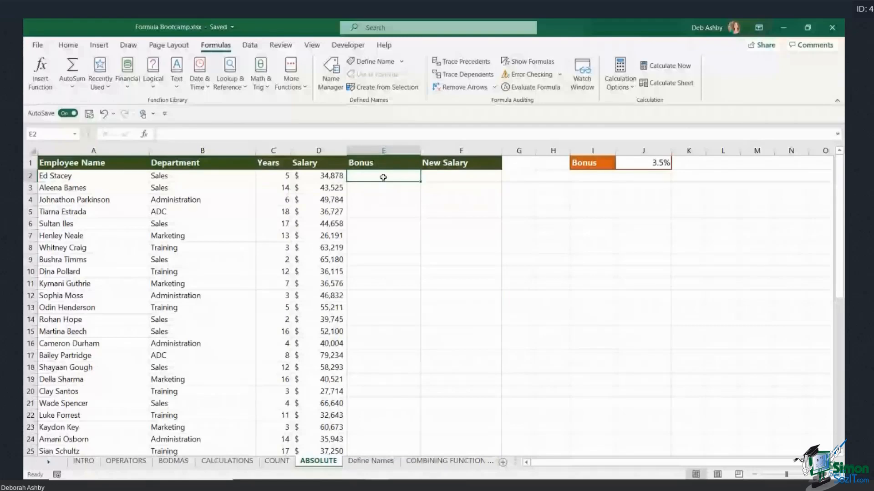
mouse_move(213, 275)
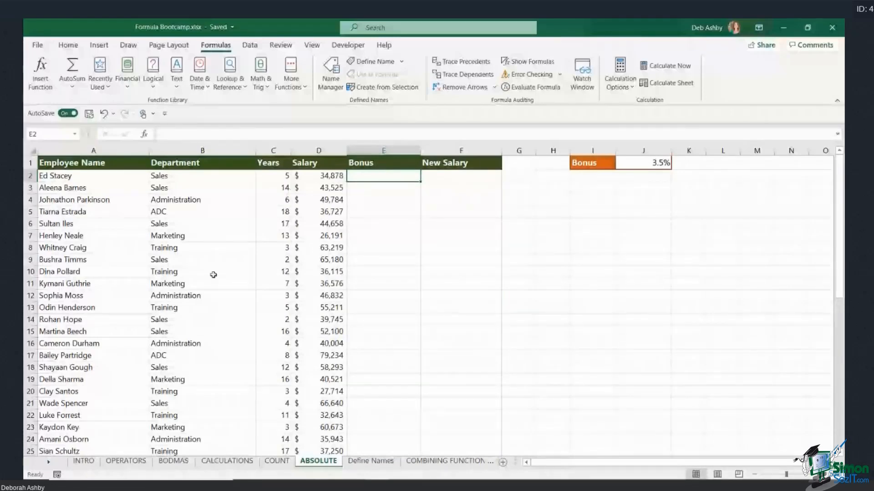
left_click(657, 164)
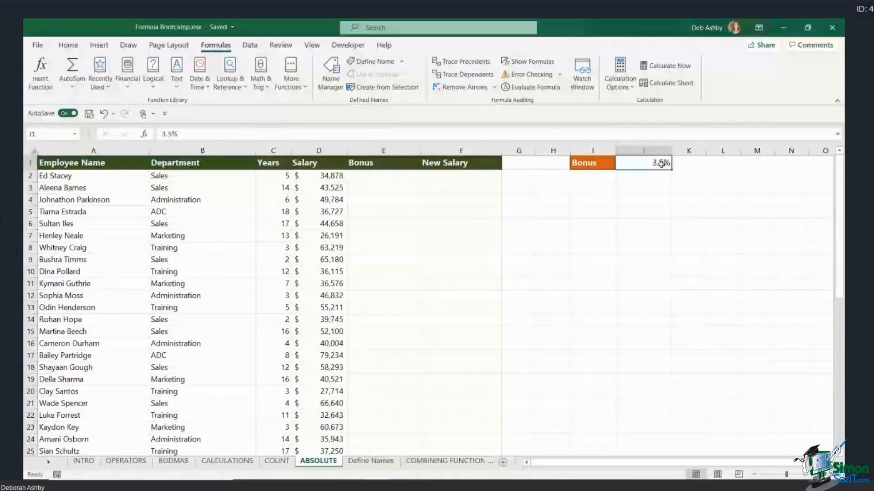
mouse_move(685, 170)
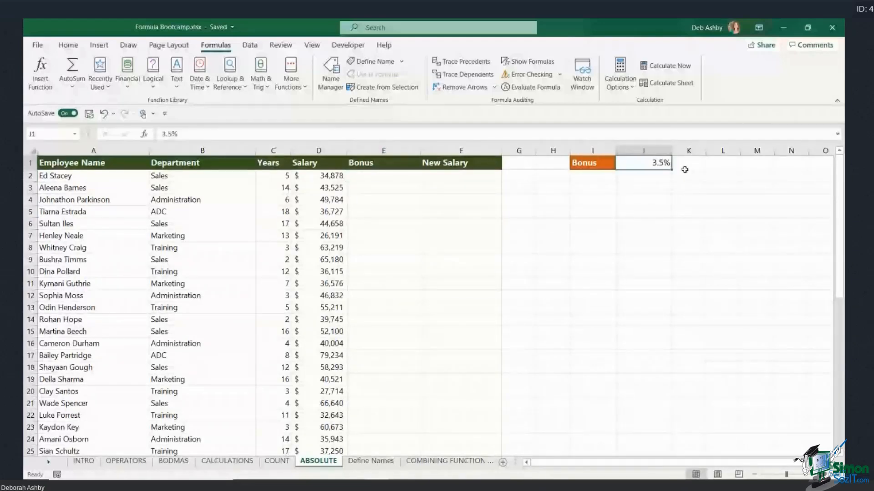
mouse_move(656, 164)
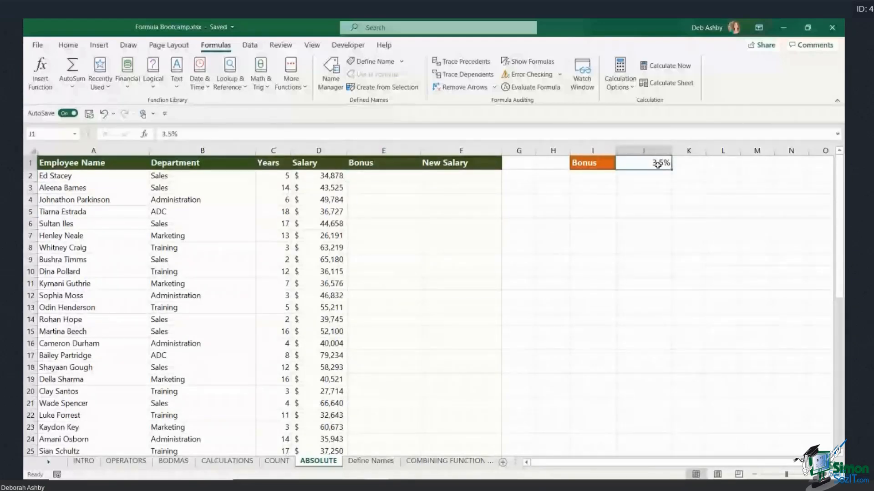
mouse_move(701, 179)
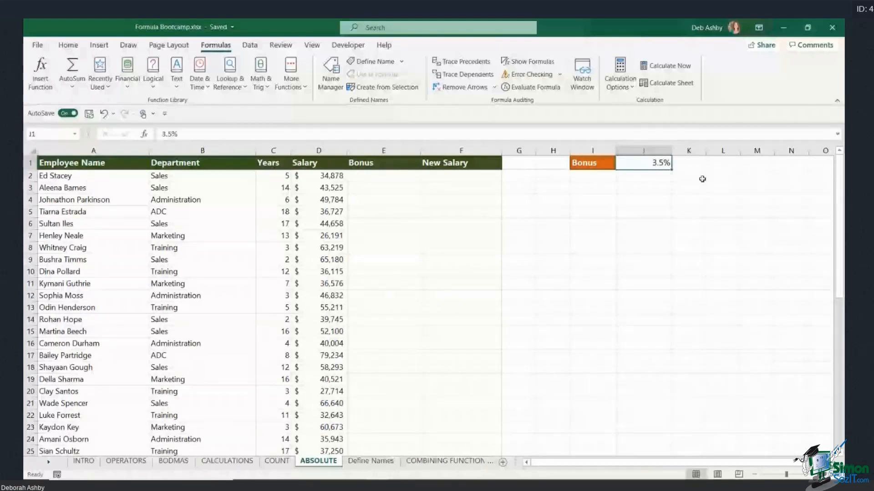
left_click(318, 176)
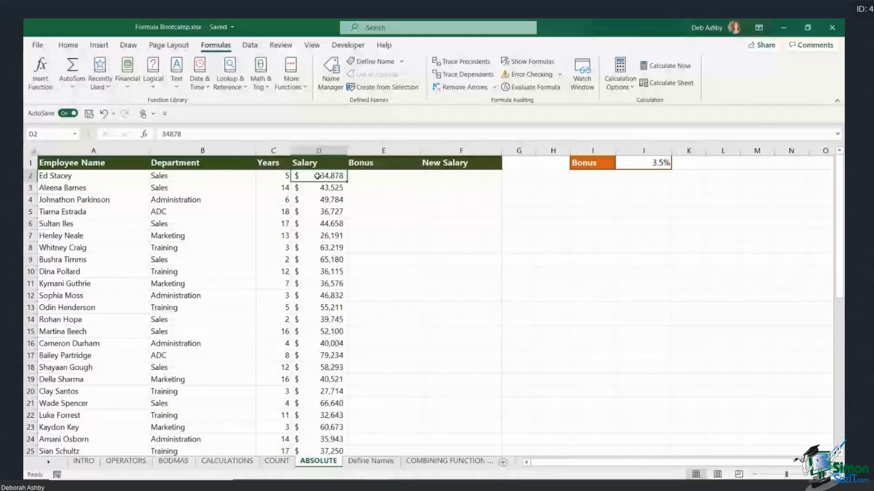
left_click(383, 176)
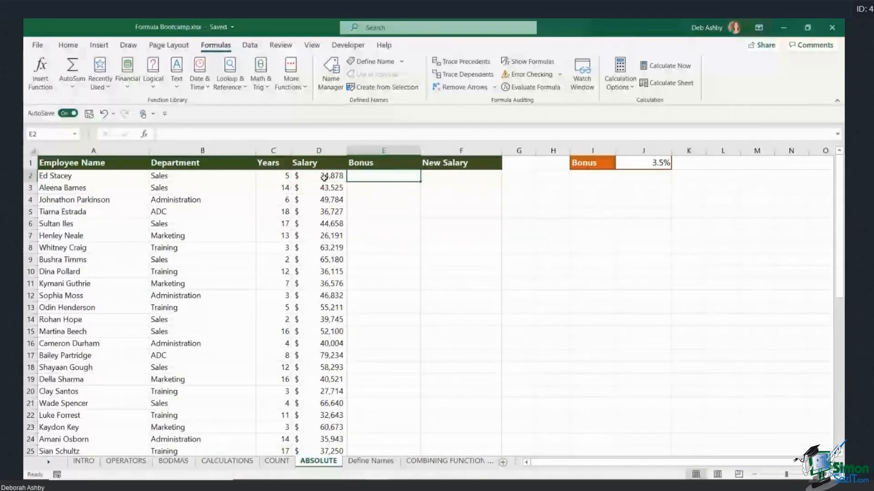
left_click(318, 176)
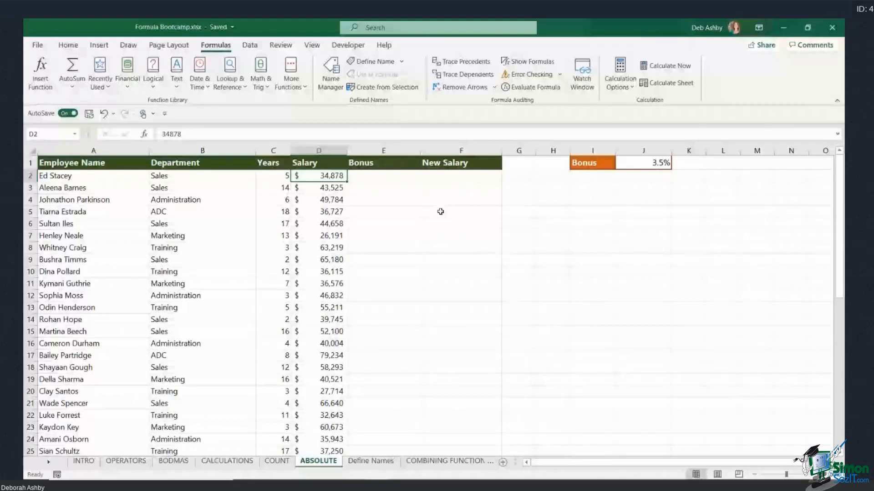
left_click(383, 176)
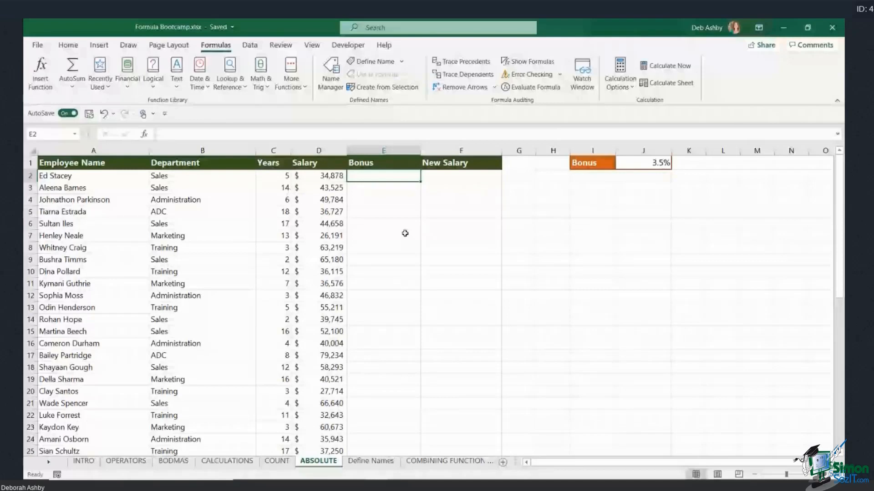
type("=SUM(")
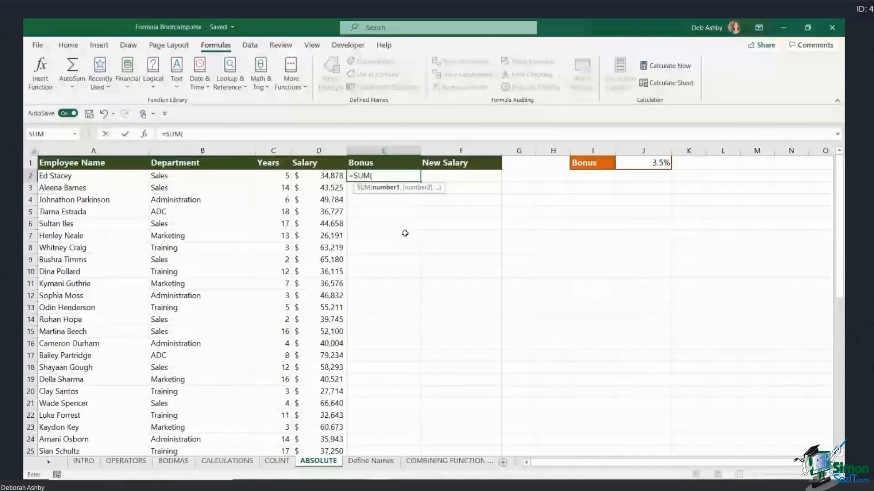
left_click(319, 176)
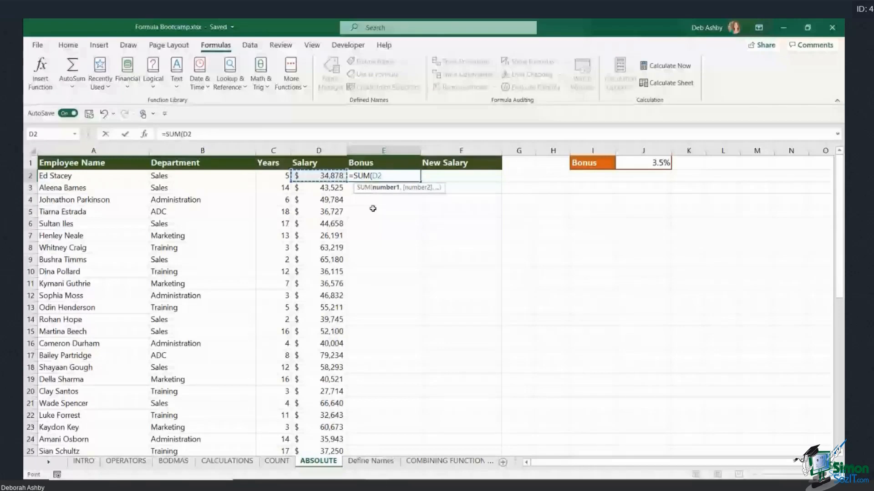
type("*")
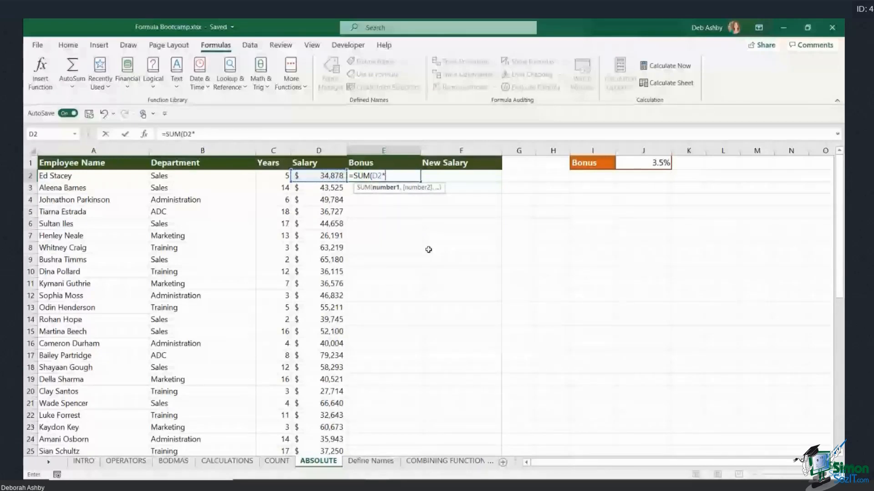
left_click(642, 163)
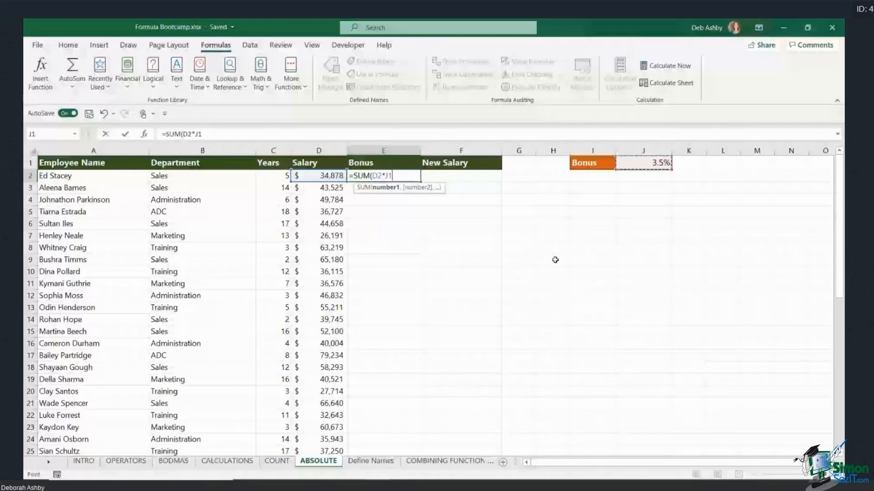
key("Enter")
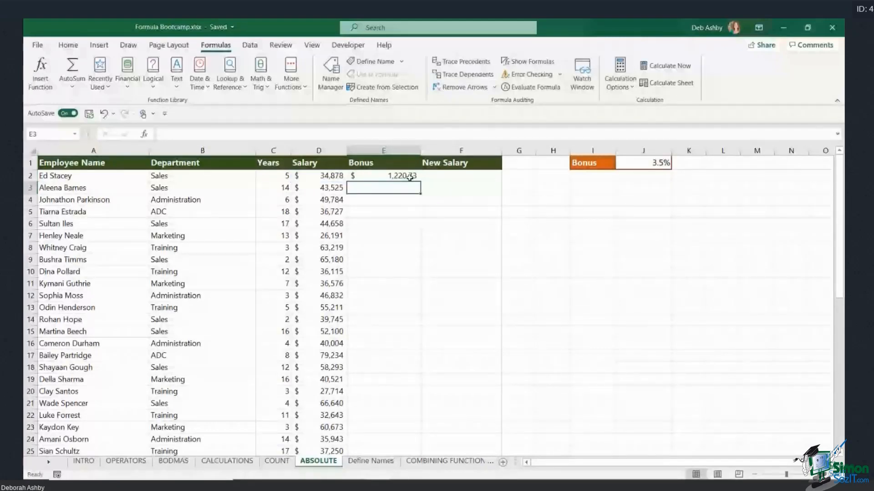
left_click(384, 176)
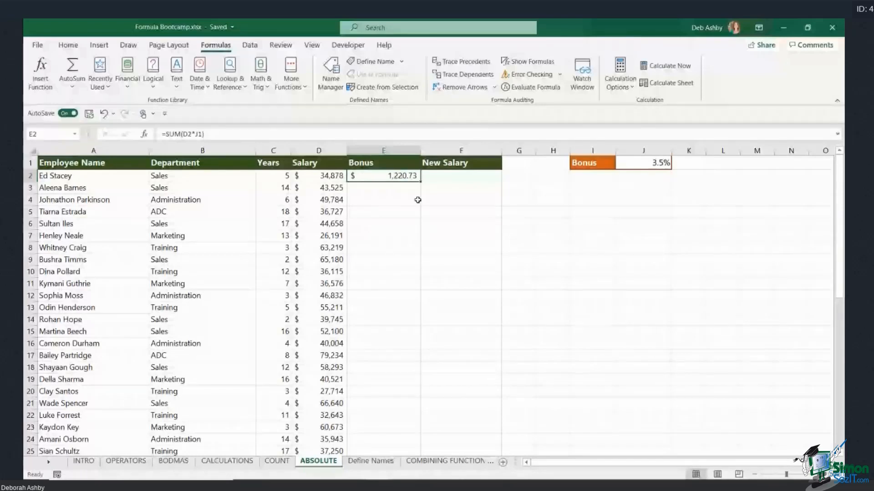
mouse_move(216, 213)
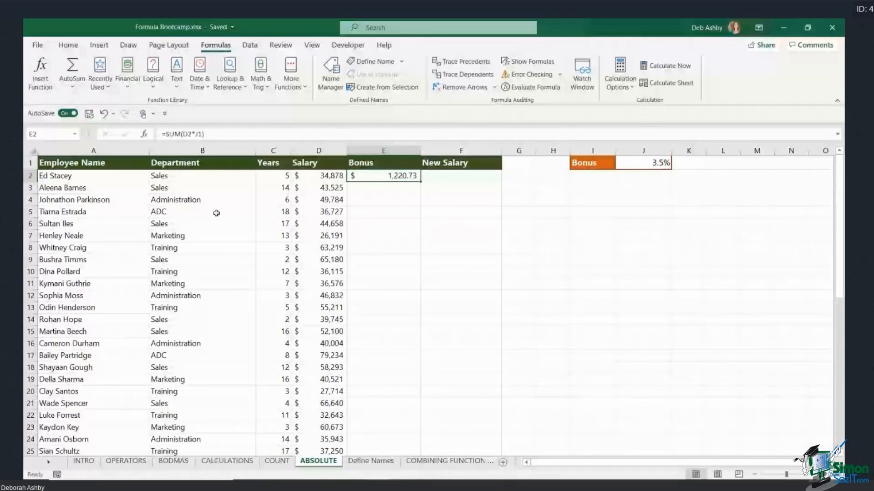
mouse_move(214, 371)
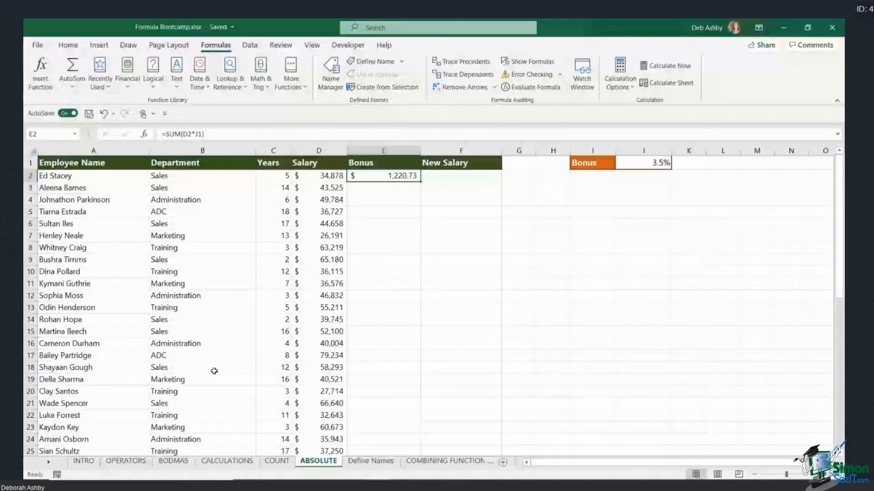
mouse_move(398, 186)
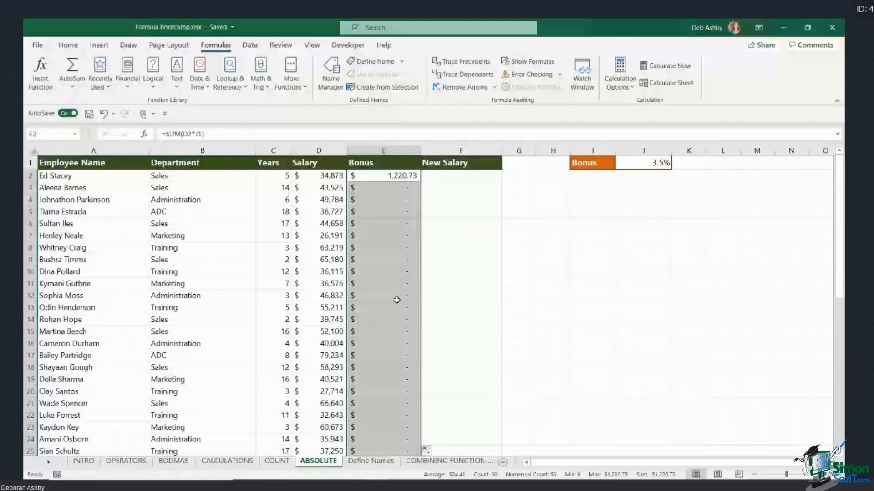
mouse_move(393, 330)
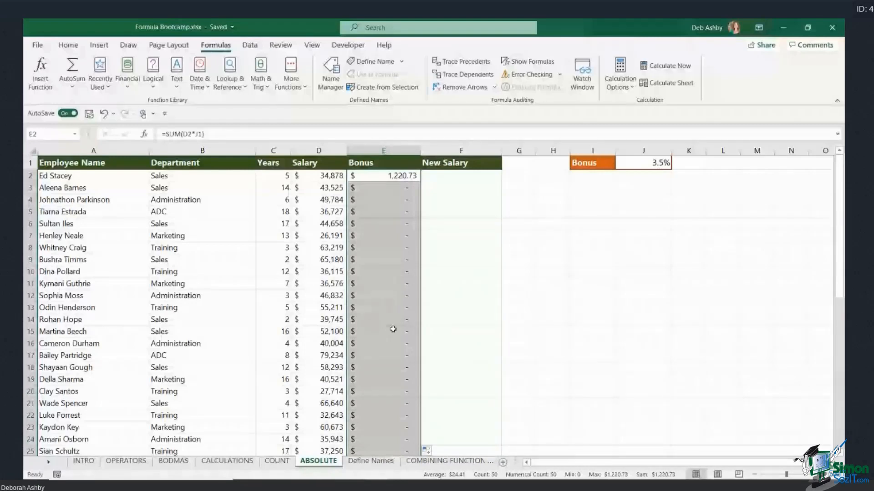
mouse_move(376, 249)
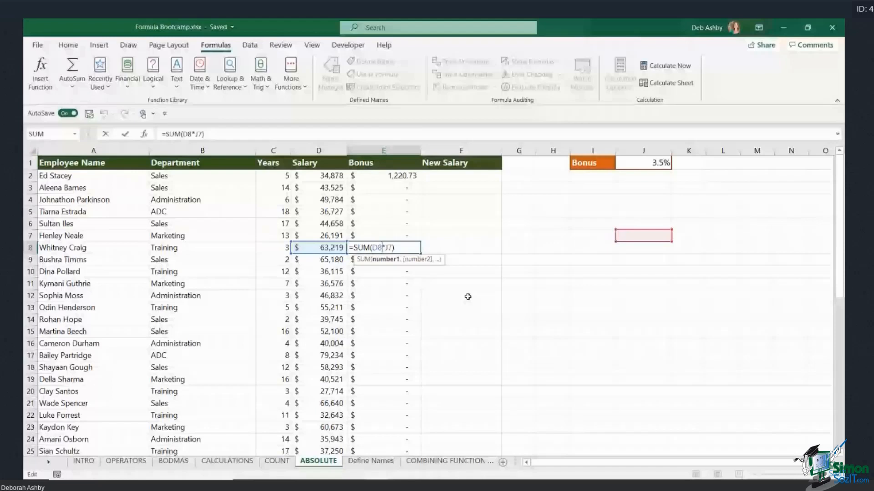
key("Enter")
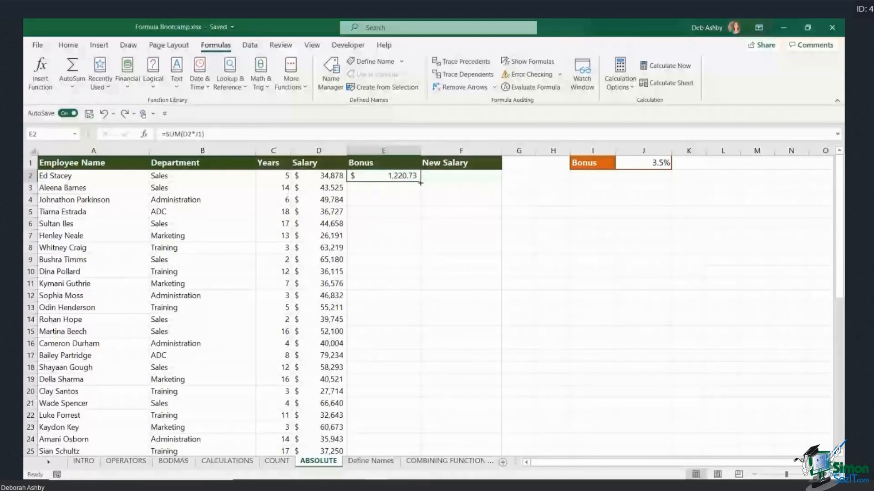
Copy E2's bonus formula down to E5, which produces zero bonuses in those rows.
left_click_drag(420, 182, 408, 211)
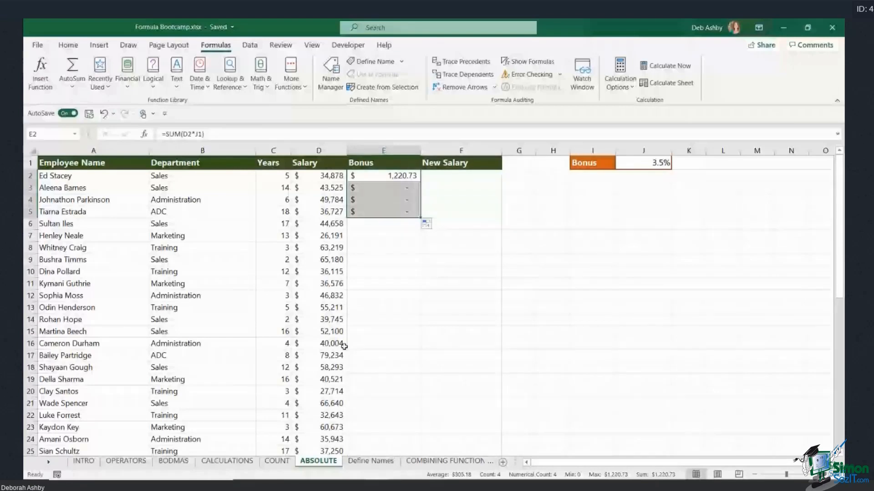
mouse_move(354, 387)
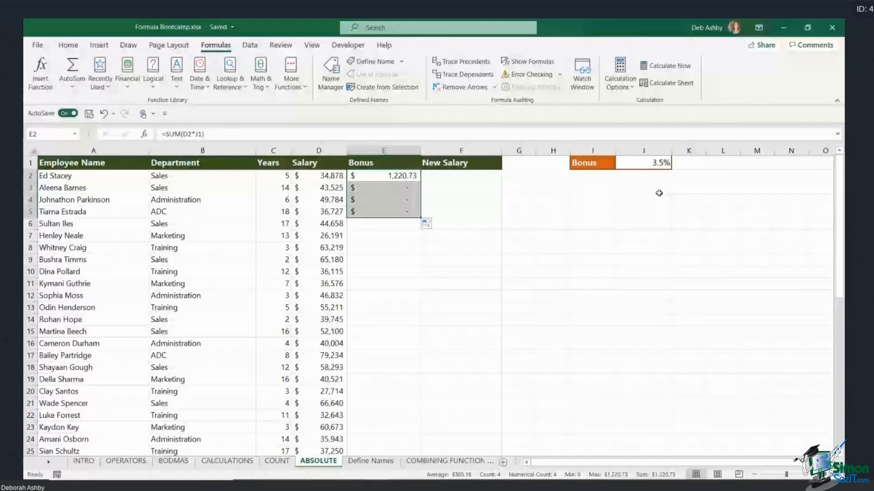
mouse_move(660, 203)
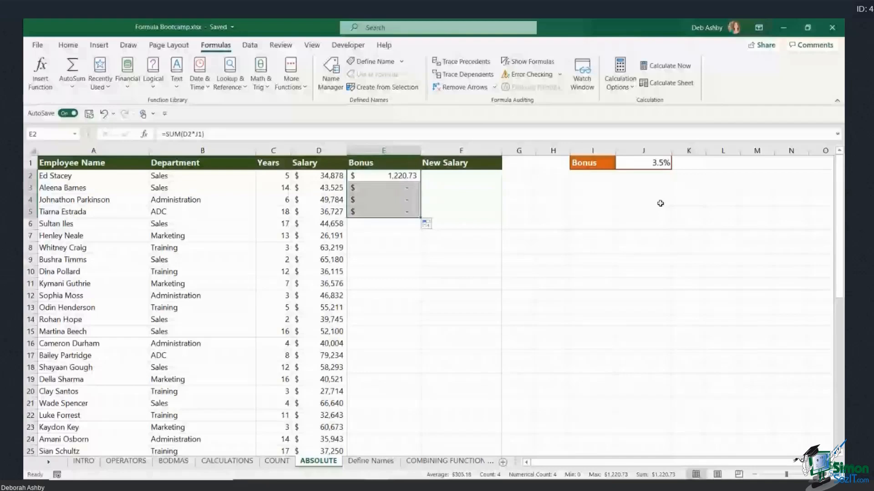
mouse_move(513, 197)
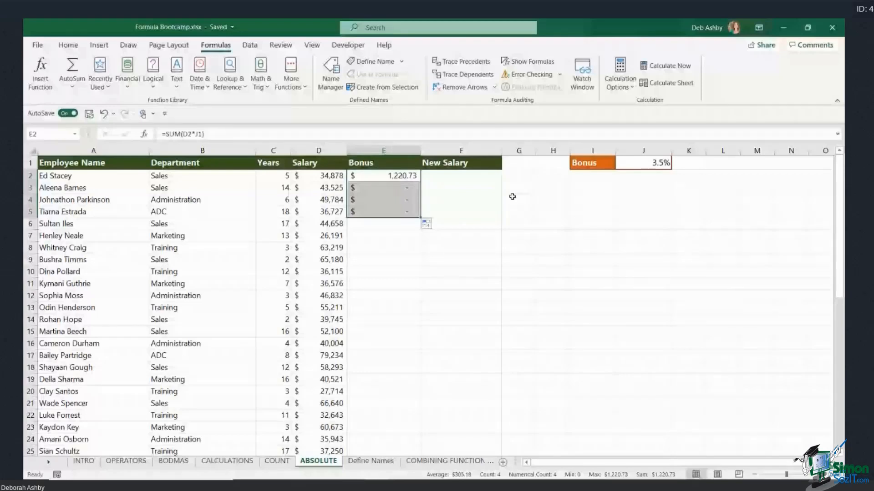
mouse_move(511, 196)
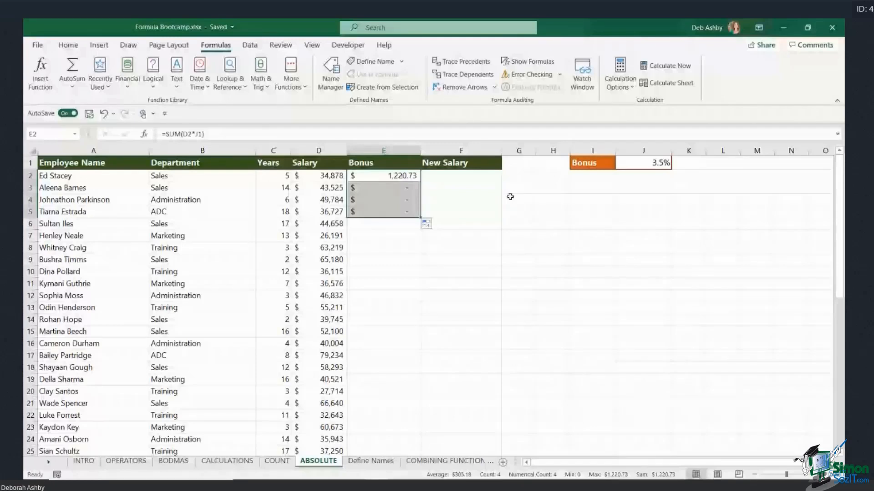
mouse_move(405, 197)
type("=")
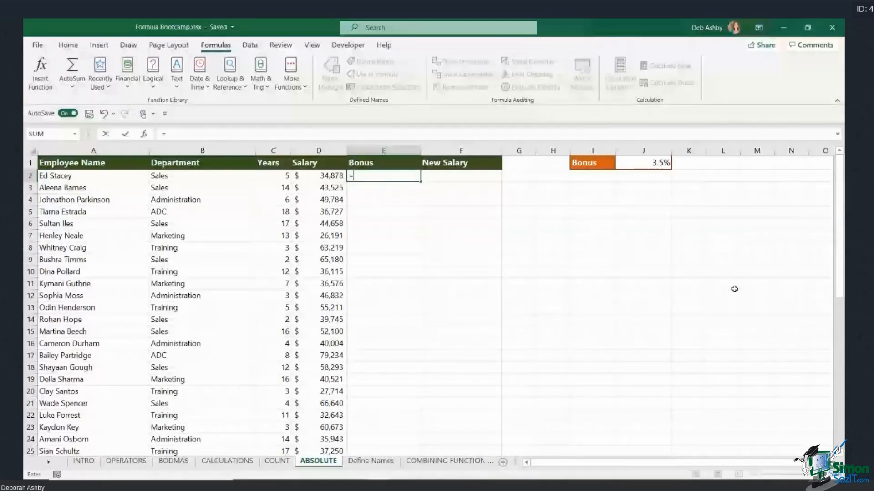
Rewrite E2 as =SUM(D2*$J$1) and fill it down the entire Bonus column.
type("SUM(")
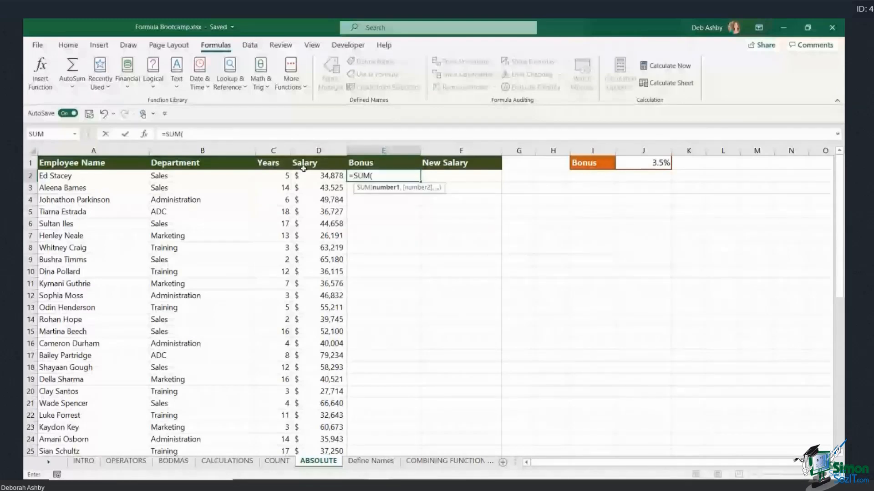
left_click(330, 176)
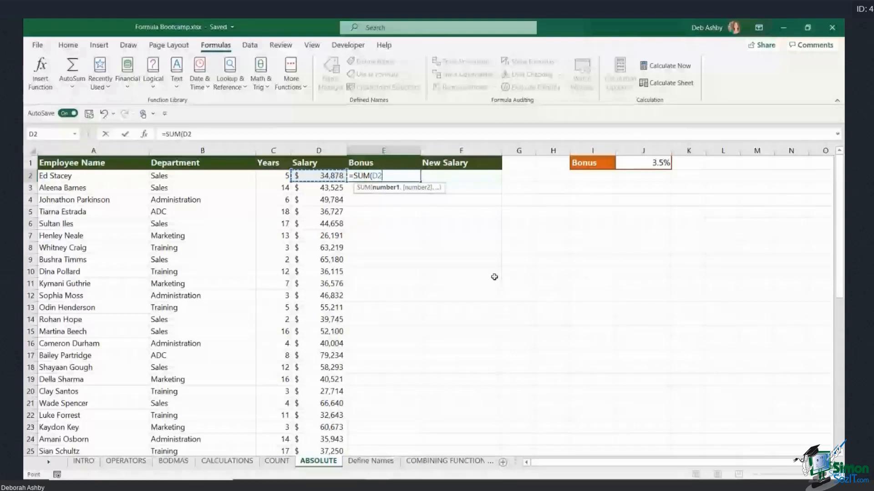
left_click(643, 163)
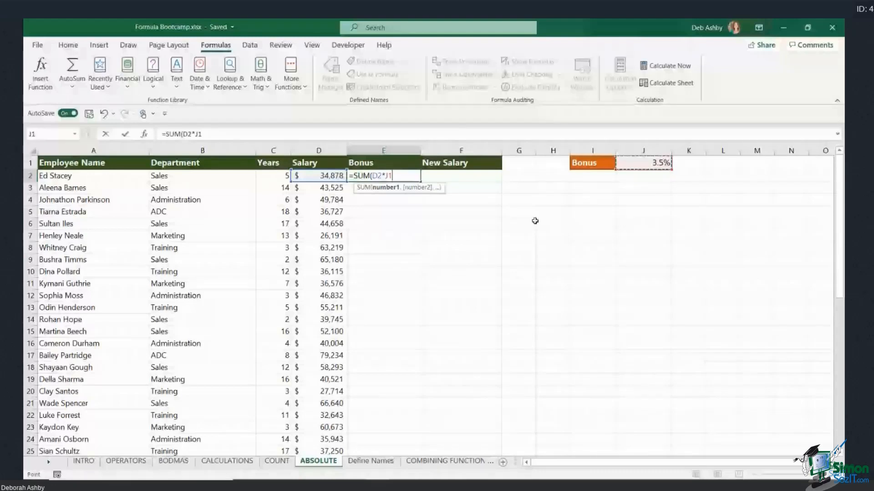
key("F4")
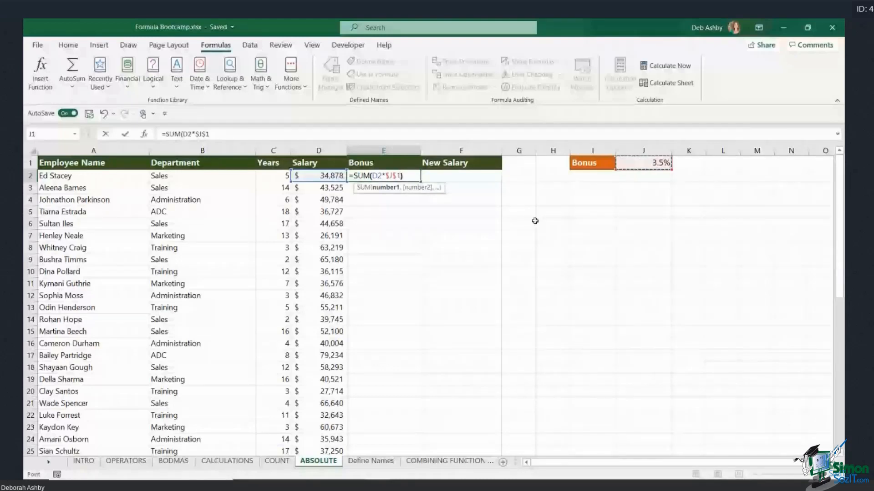
key("Enter")
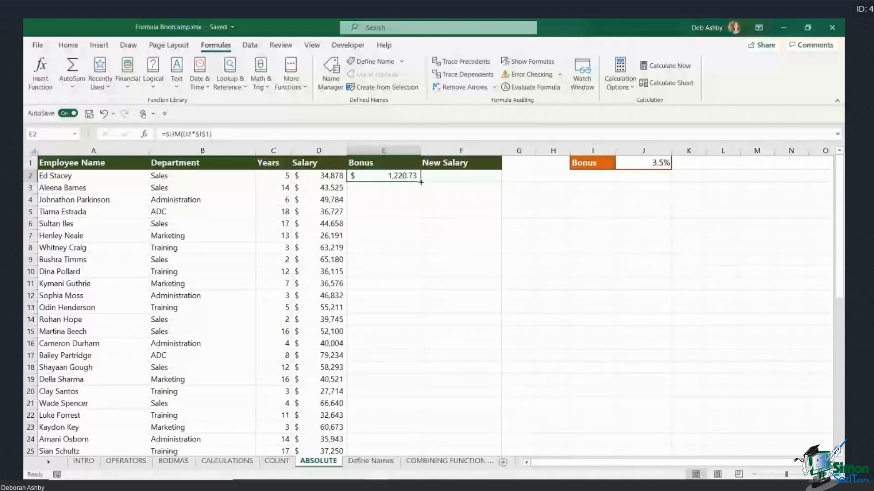
left_click_drag(383, 176, 383, 451)
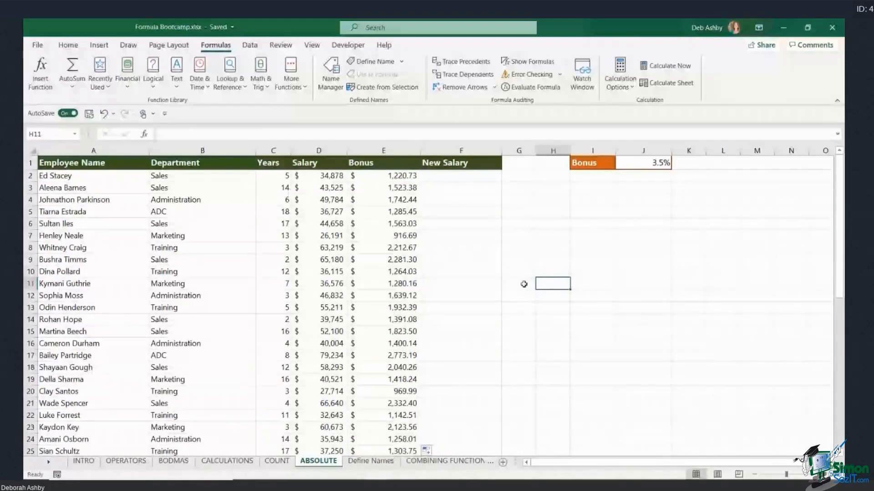
type("=SUM(D14*$J$1)")
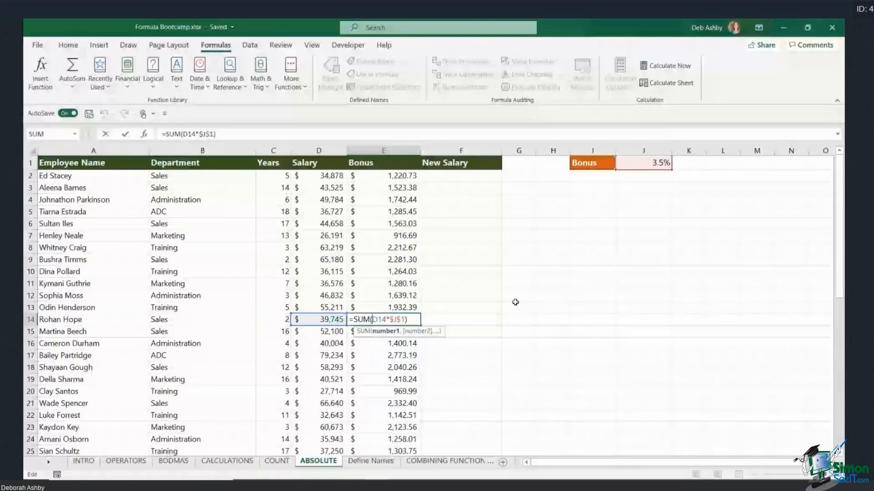
key("Enter")
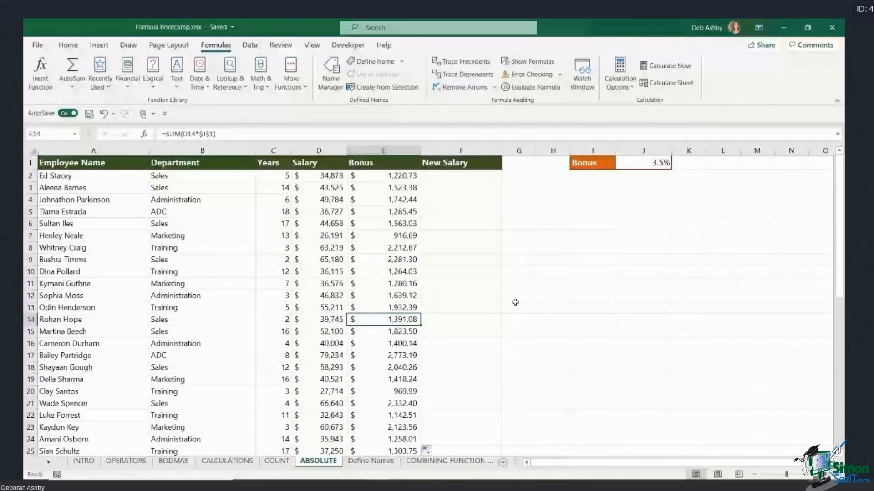
left_click(461, 176)
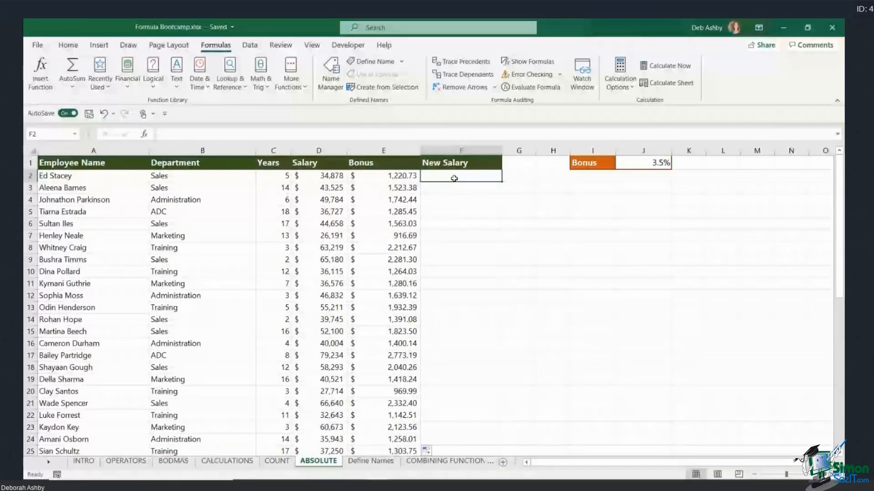
mouse_move(615, 331)
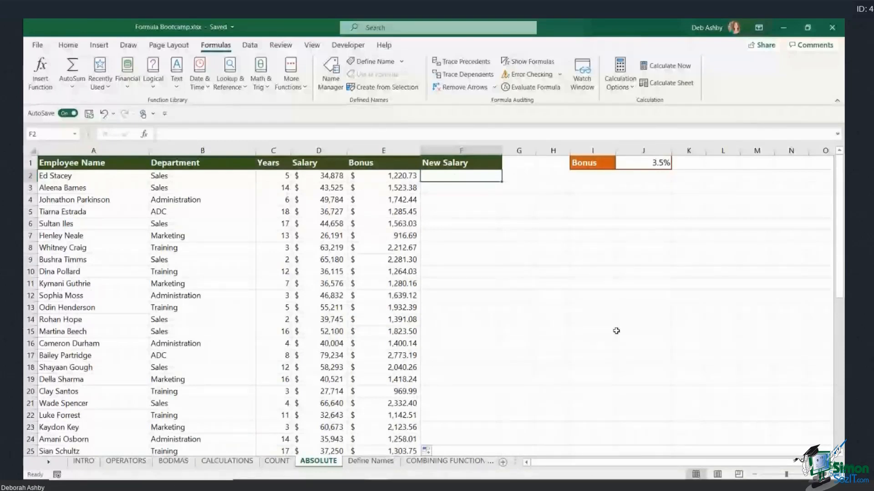
type("=SUM")
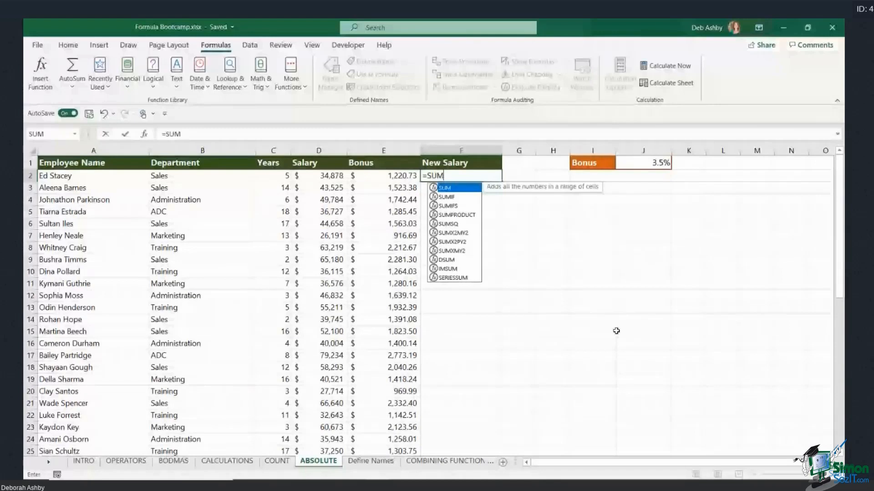
left_click(326, 176)
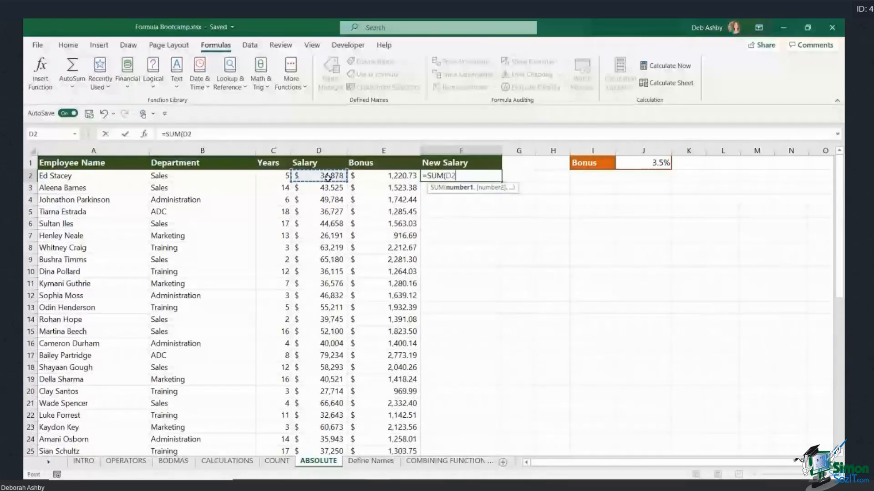
key("Enter")
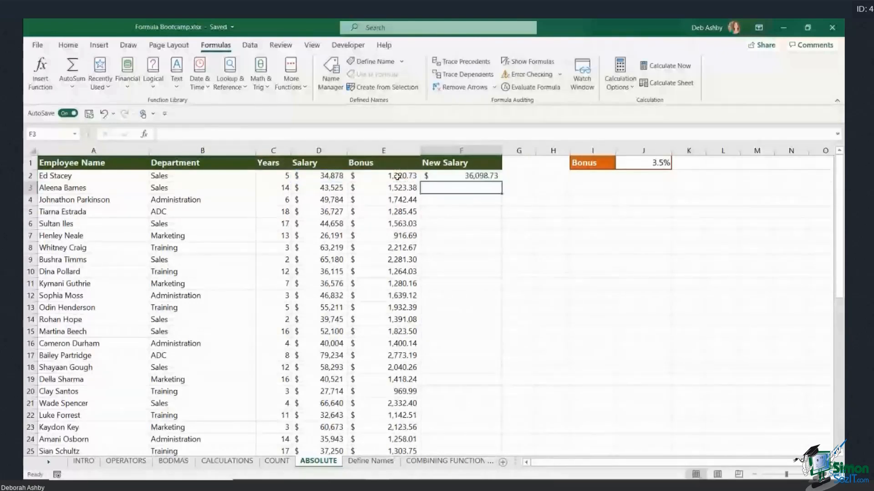
left_click(474, 175)
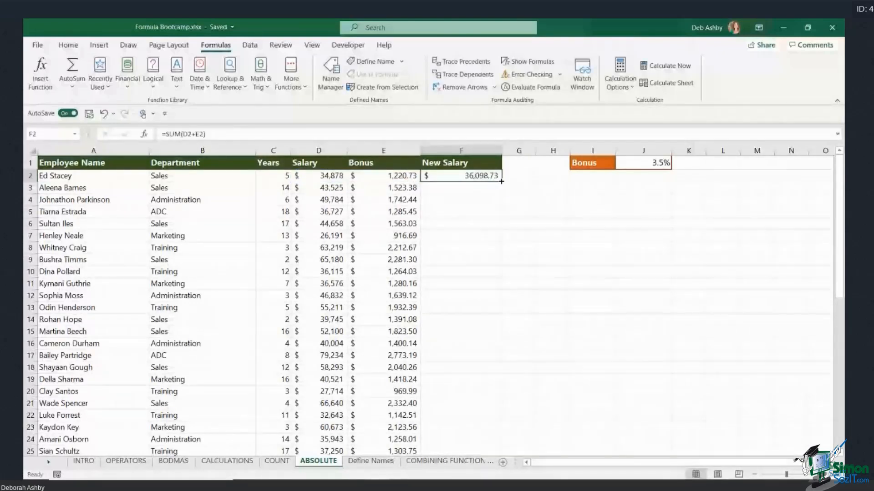